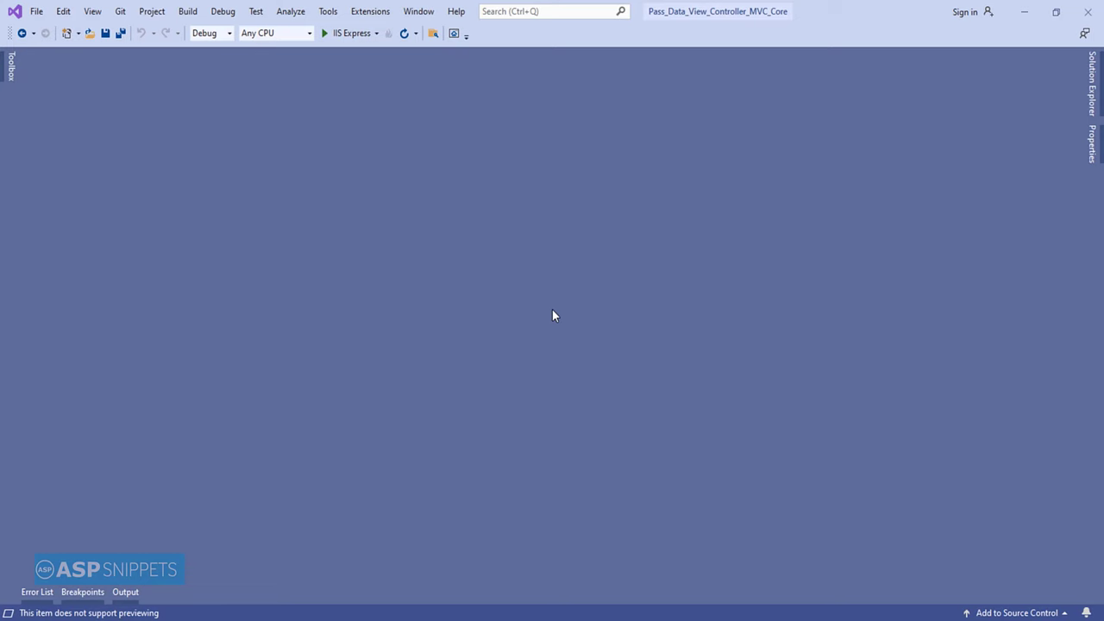
Step: Add a new class file PersonModel.cs to the Models folder
click(1090, 87)
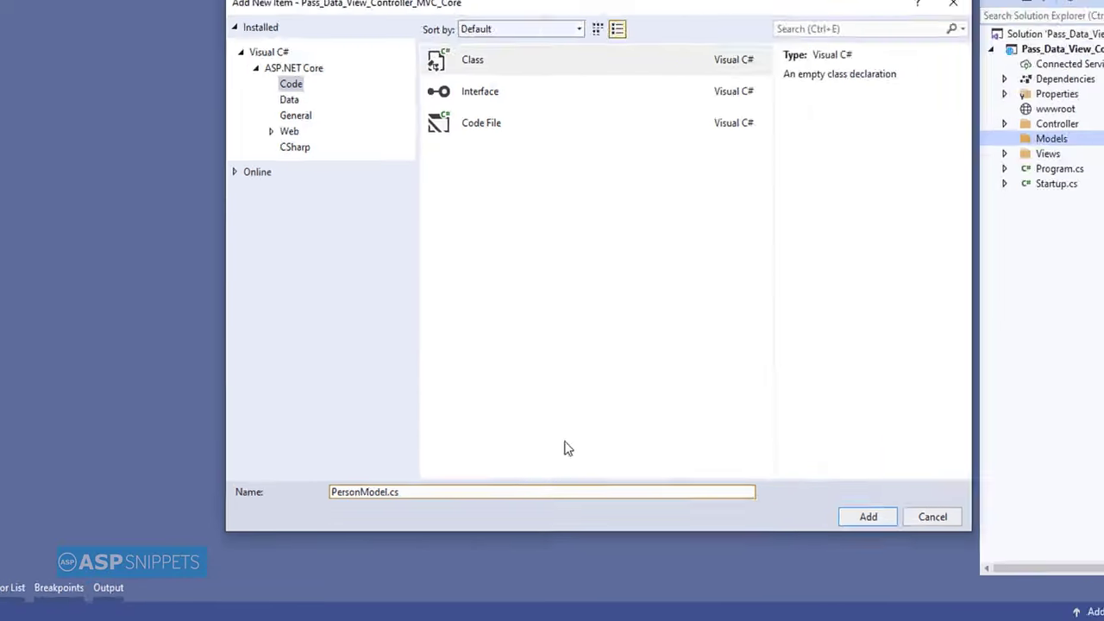
click(867, 518)
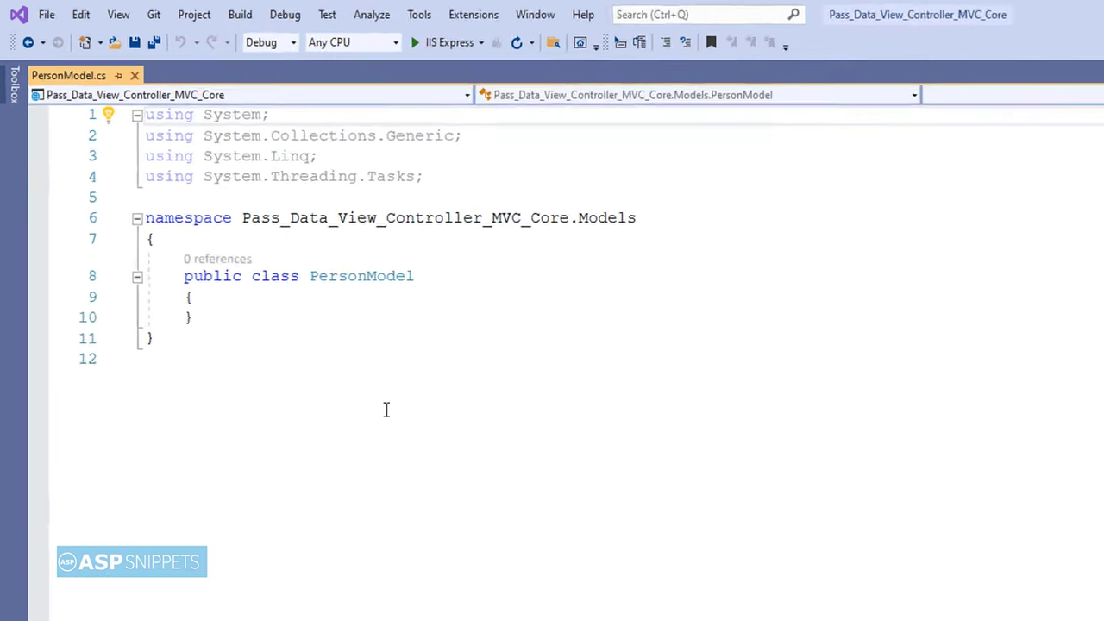
Step: Declare public auto-properties int PersonId and string Name with get/set
text(public int)
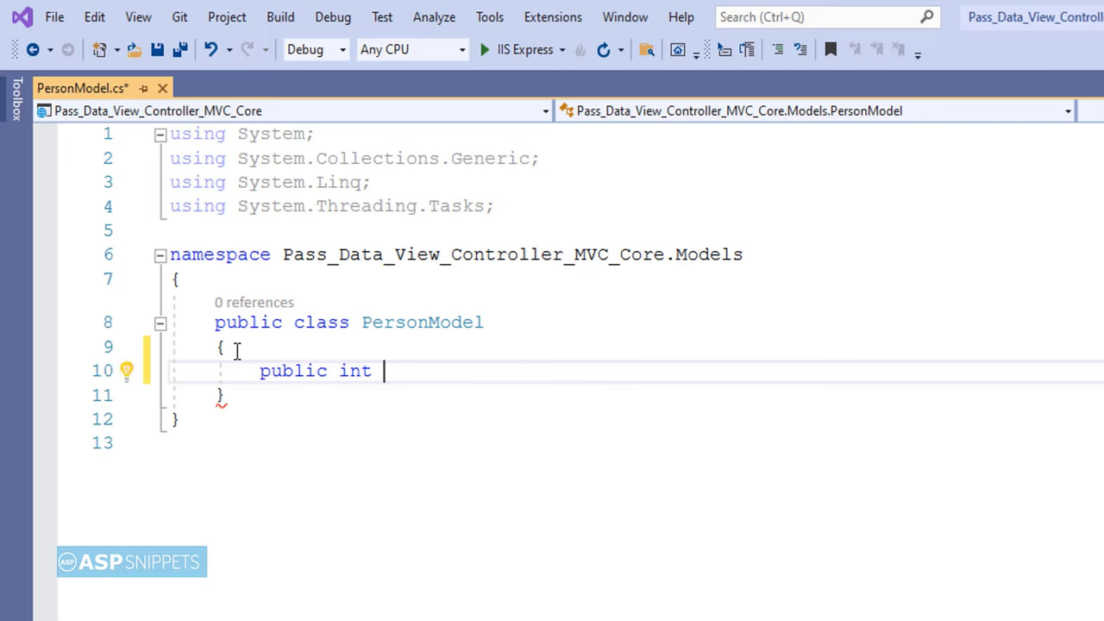
text(PersonId)
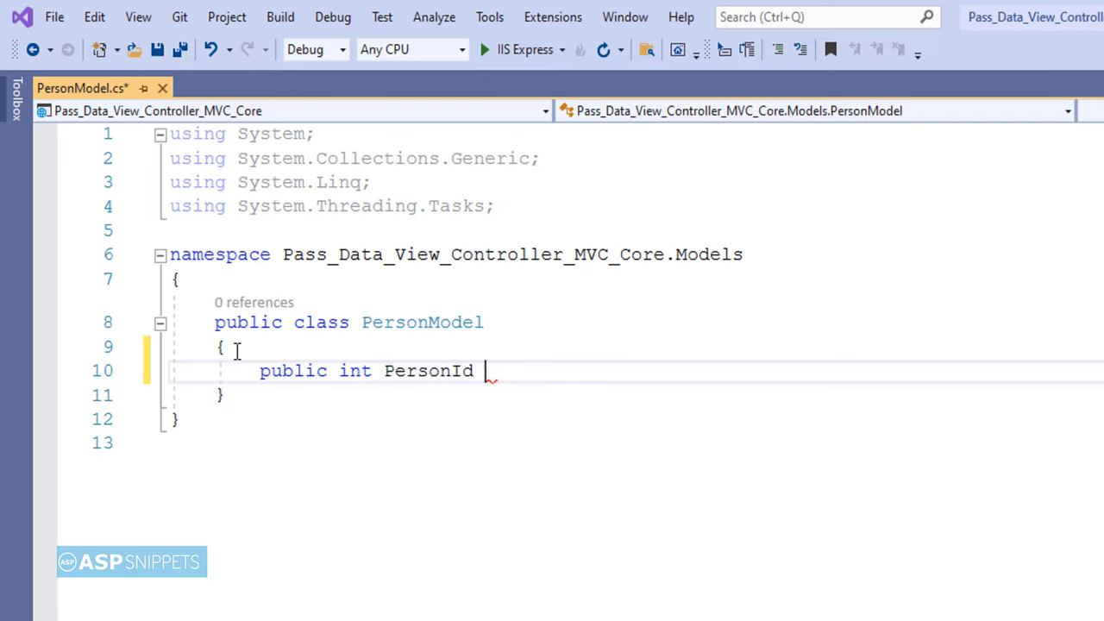
text({ get})
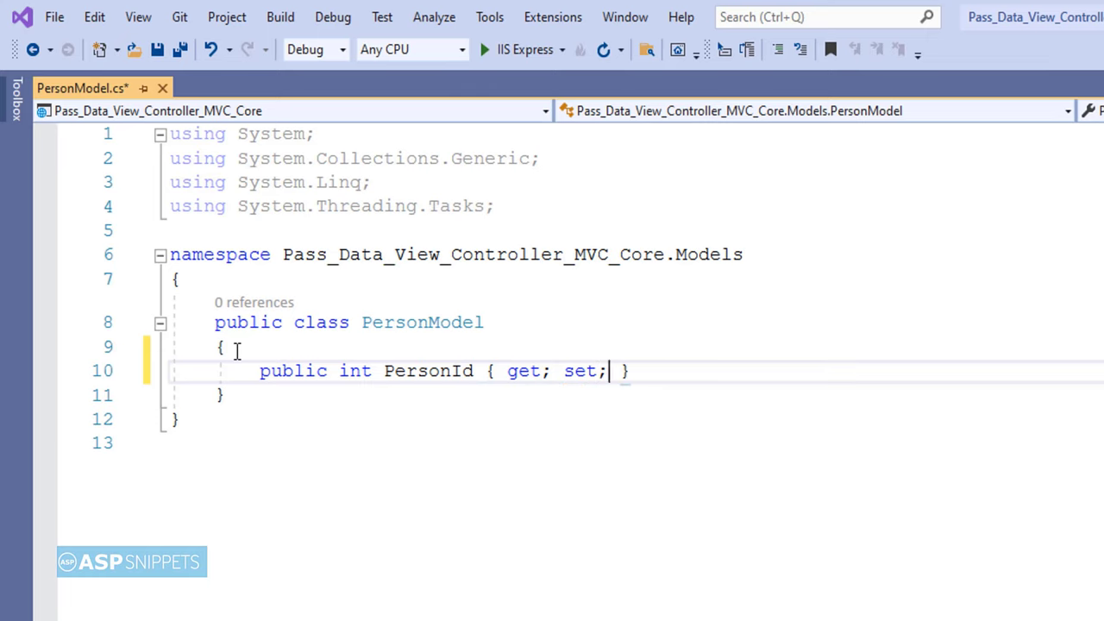
text(public string)
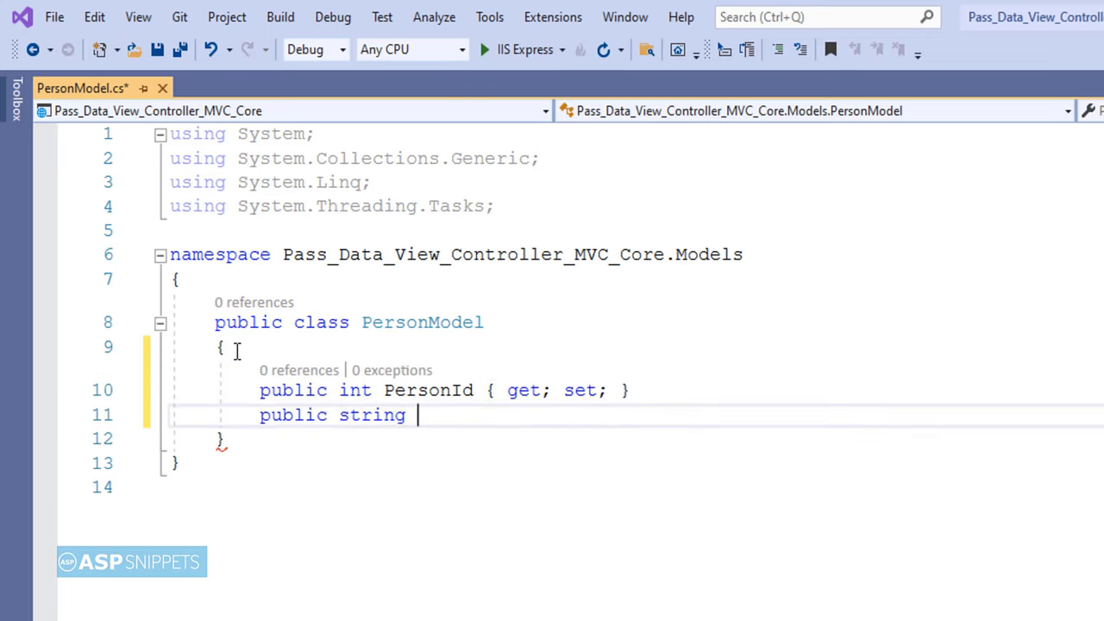
text(Name { get; set;)
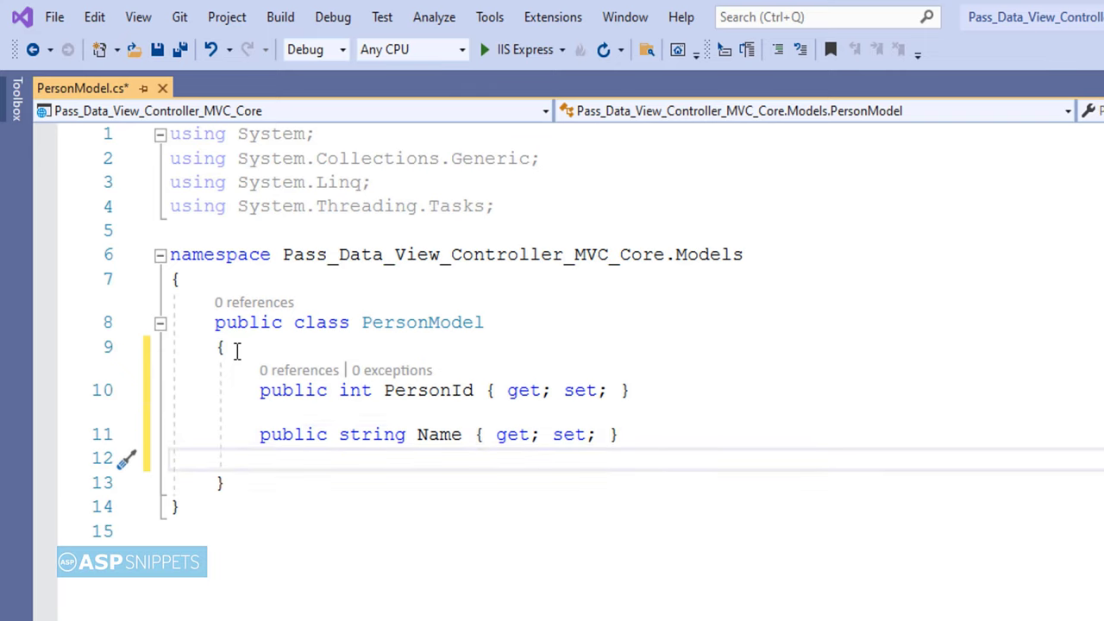
Step: Declare public string Gender and City auto-properties and save the file
text(public string Gender { get; set)
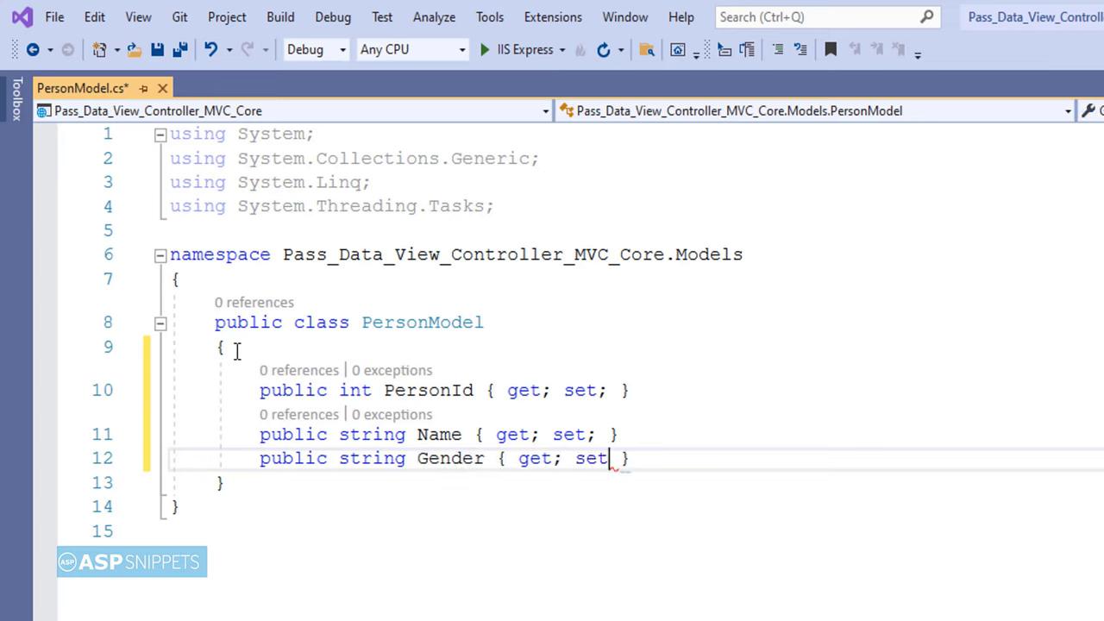
key(Return)
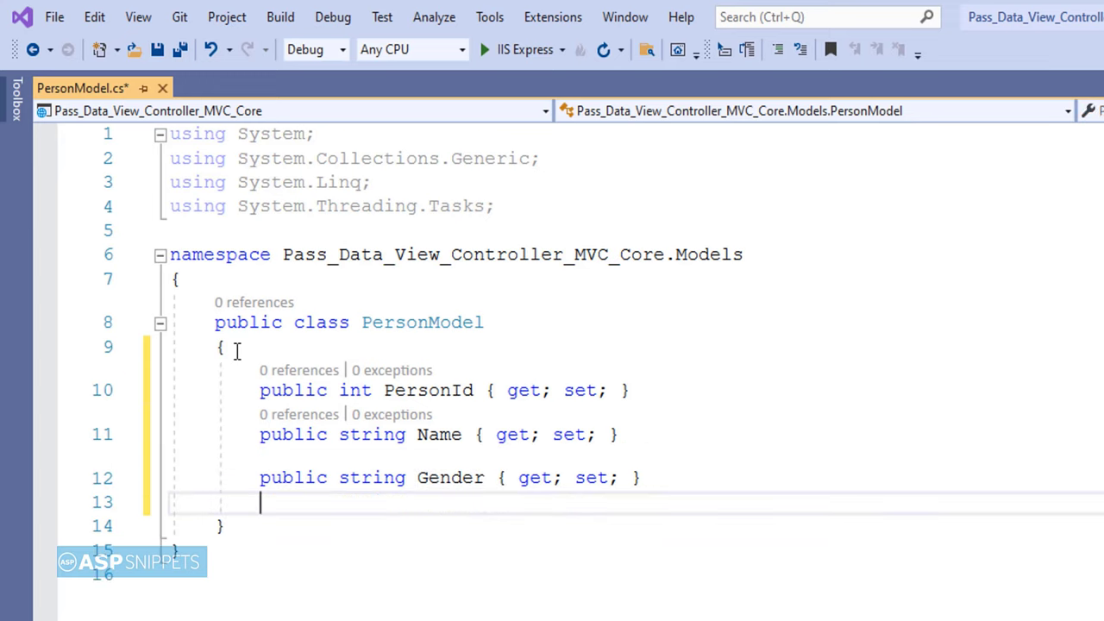
text(public)
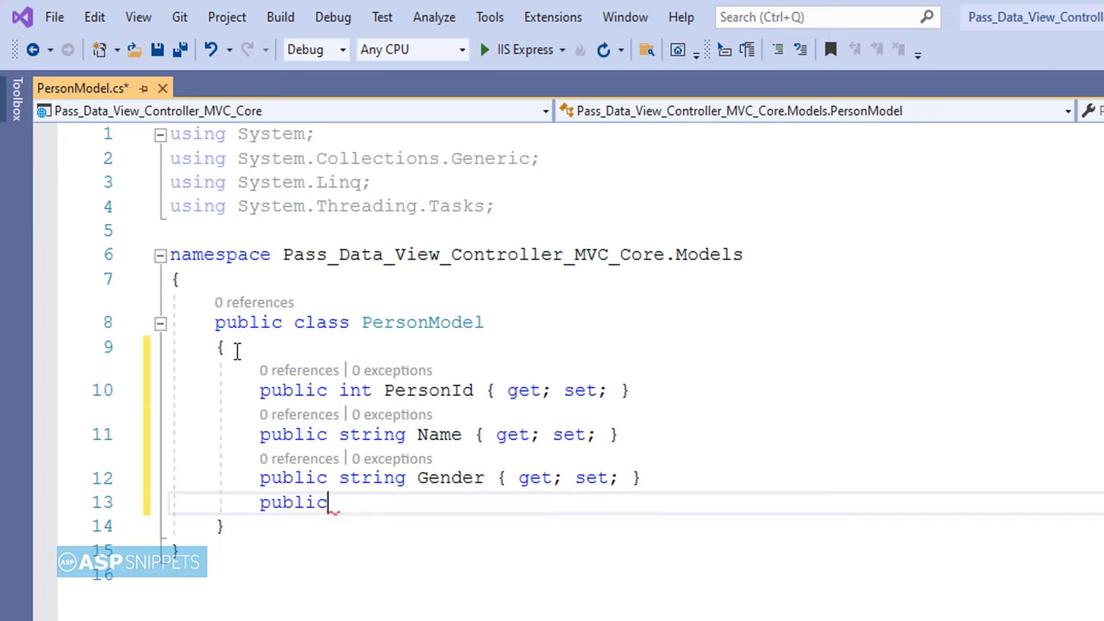
text(string Ci)
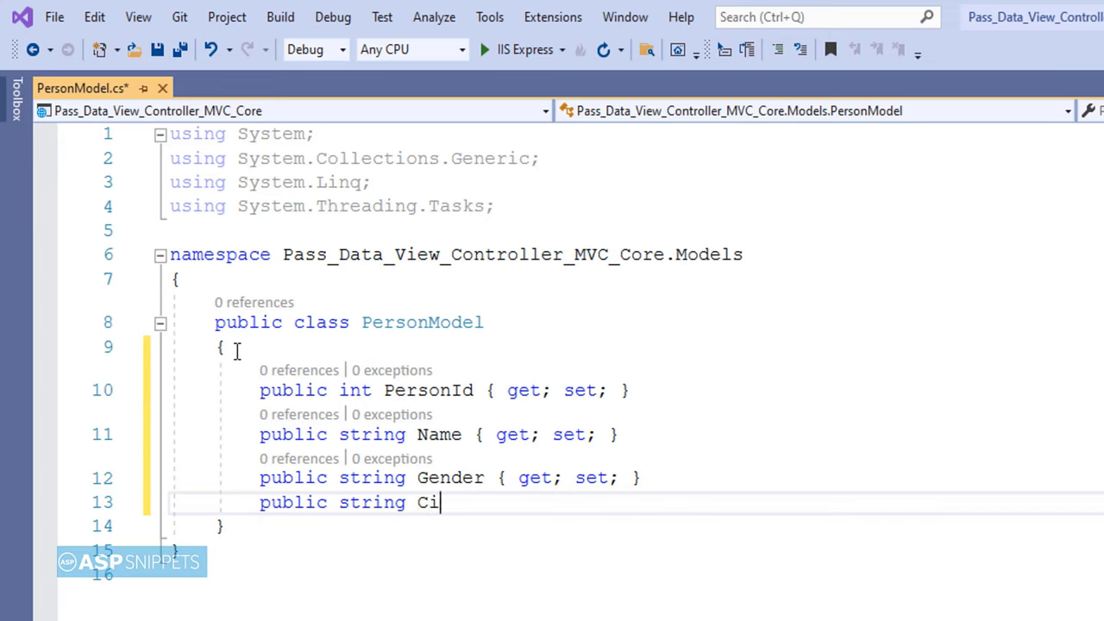
text(ty { get; set;)
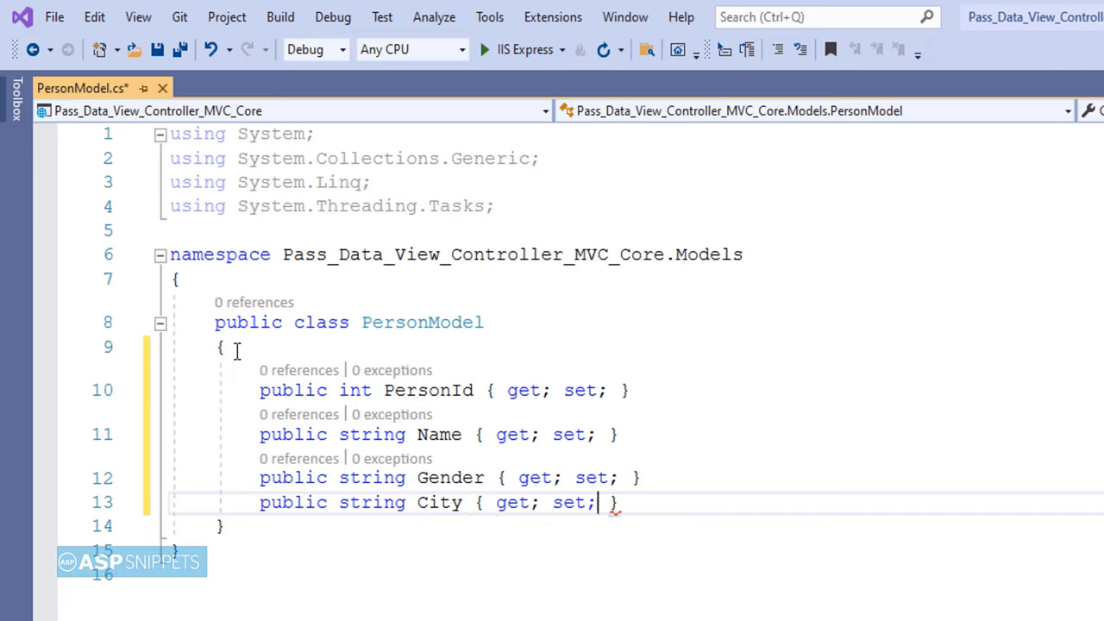
key(ctrl+s)
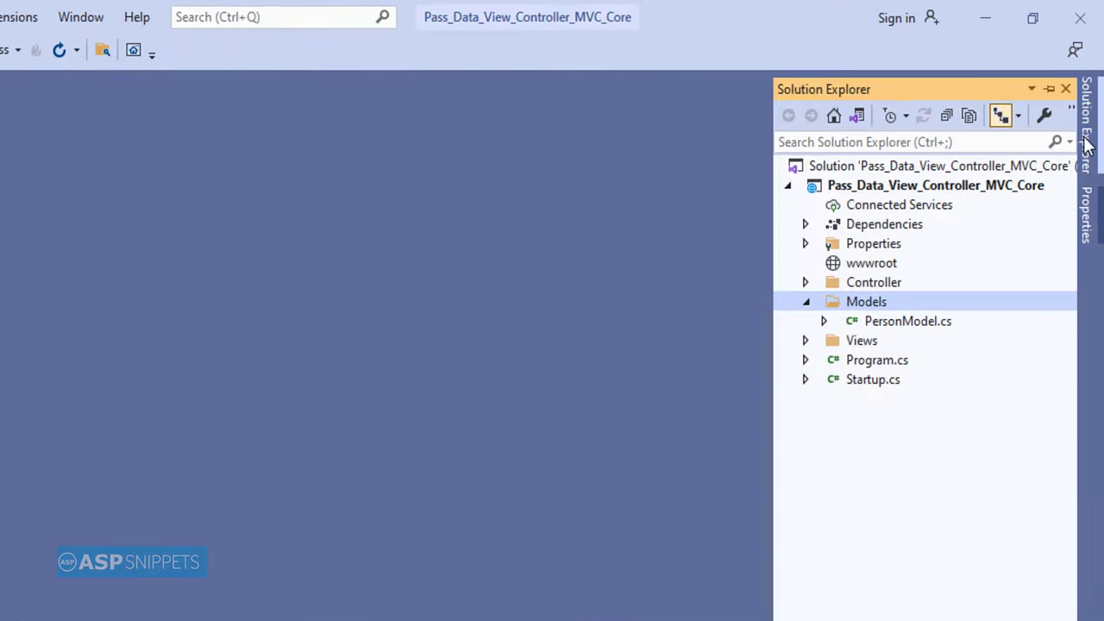
click(806, 340)
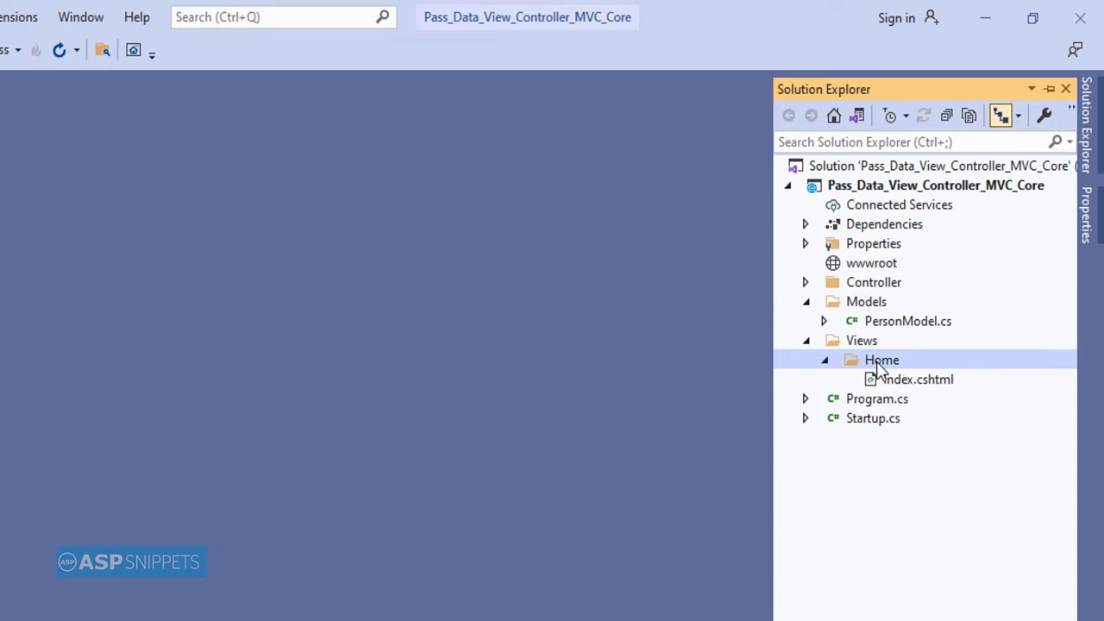
double_click(916, 380)
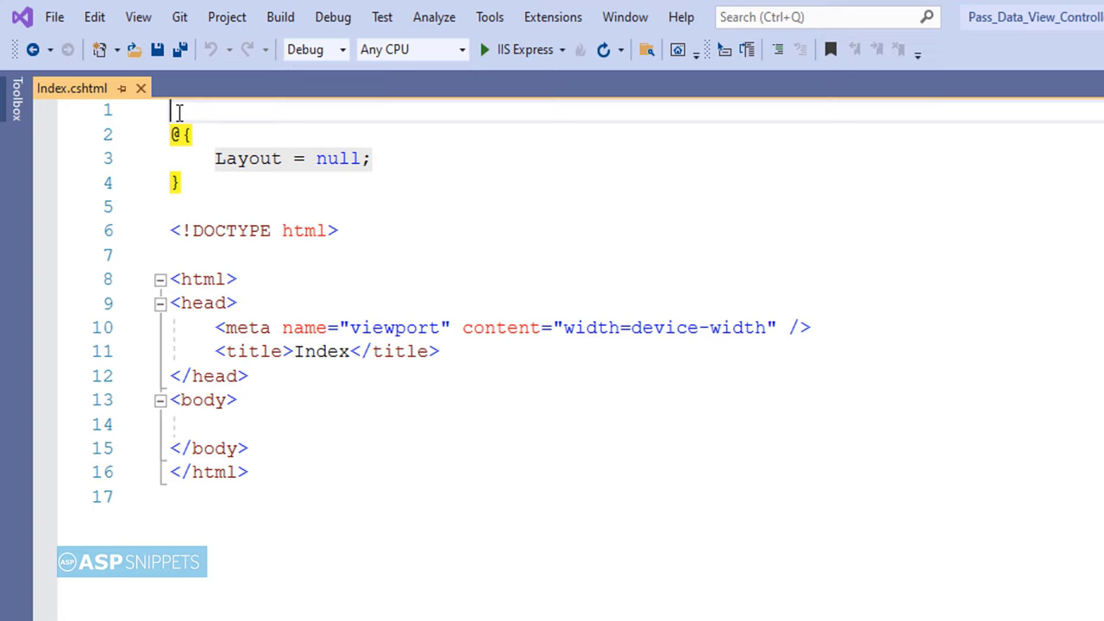
text(@model)
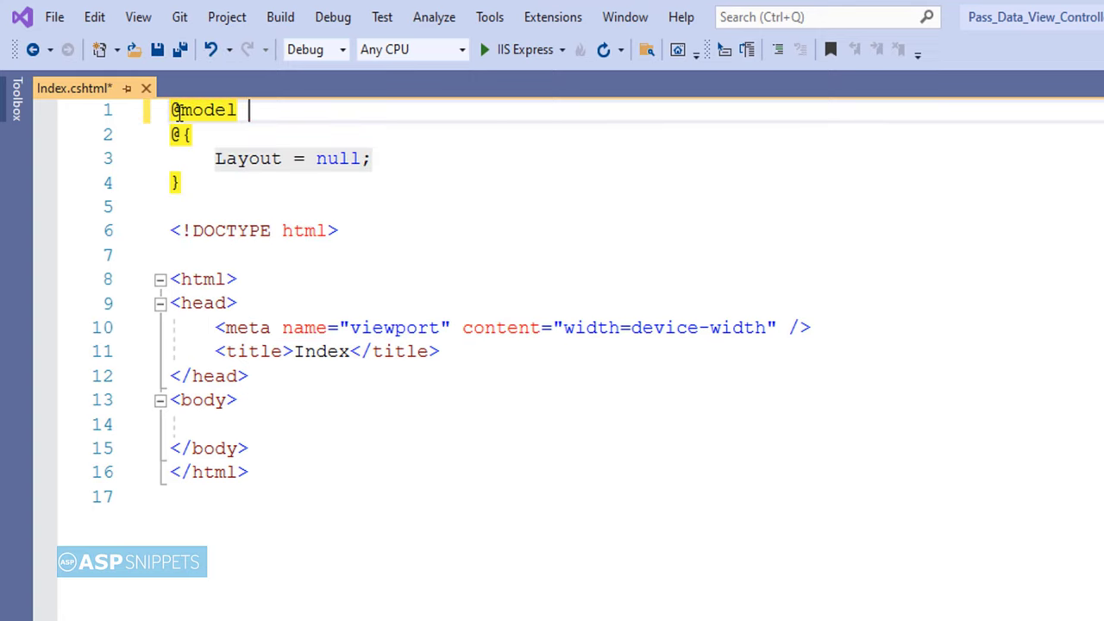
text(Pass_Data_View_Controller_MVC_Core.)
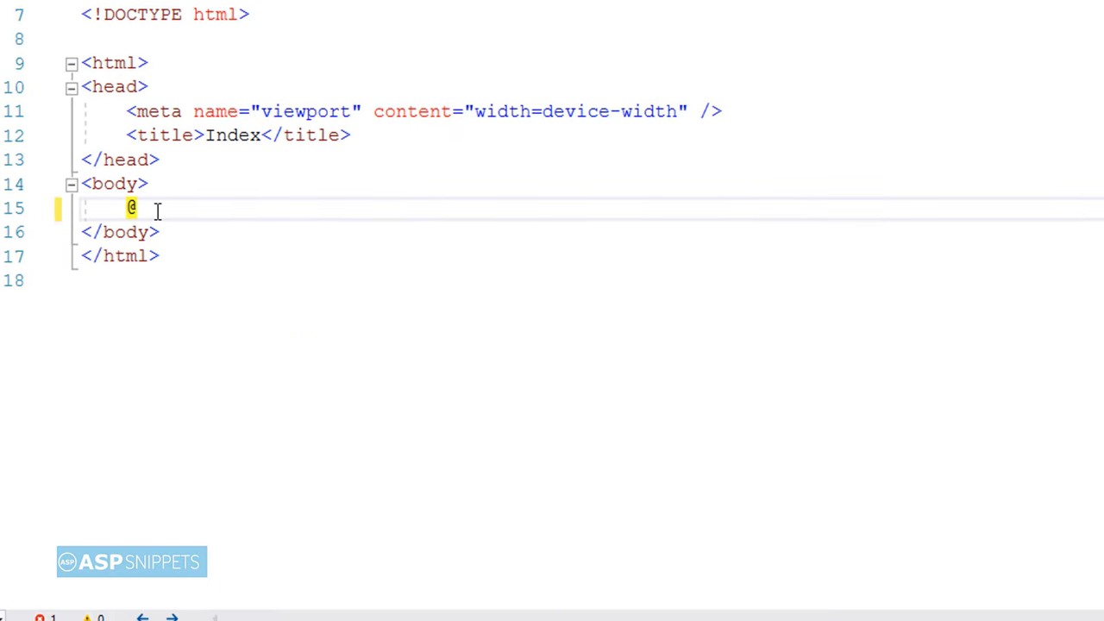
text(using)
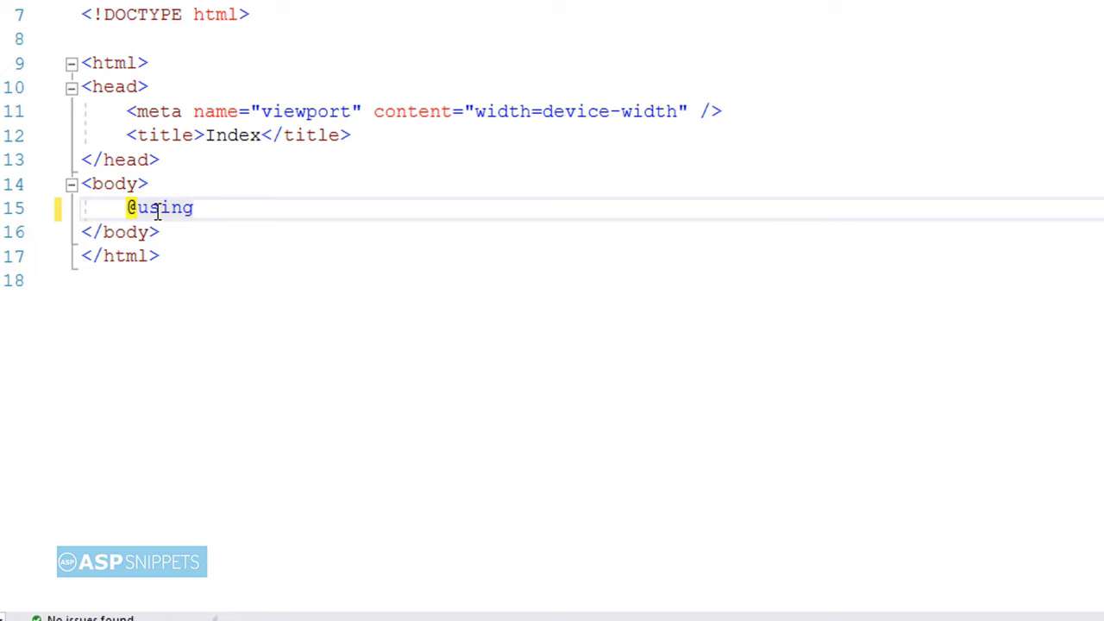
text(())
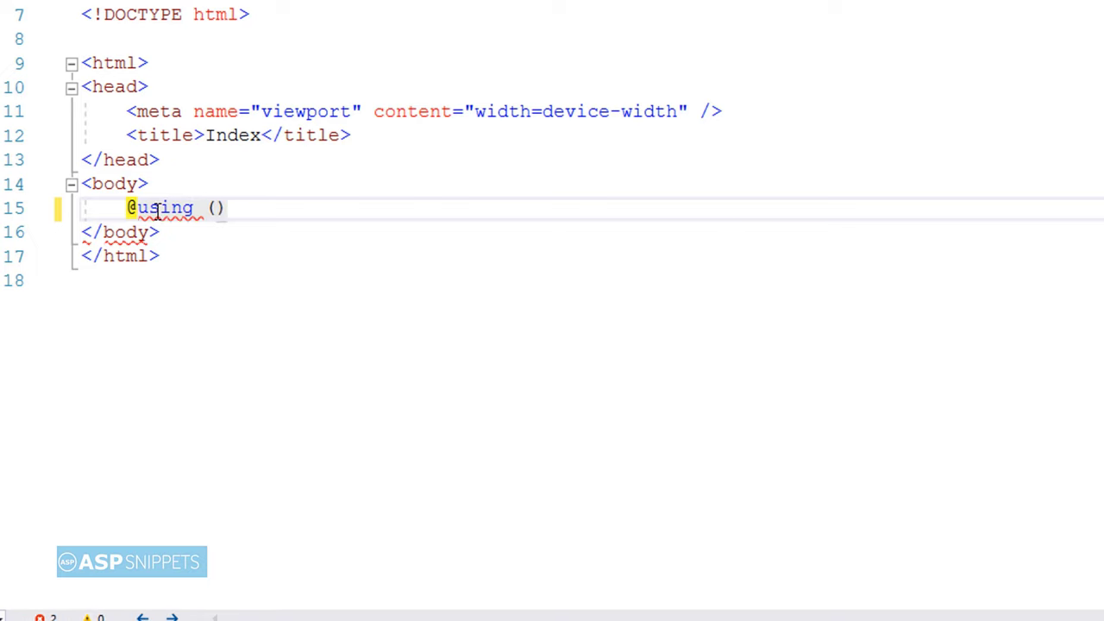
text(Html.BeginForm()
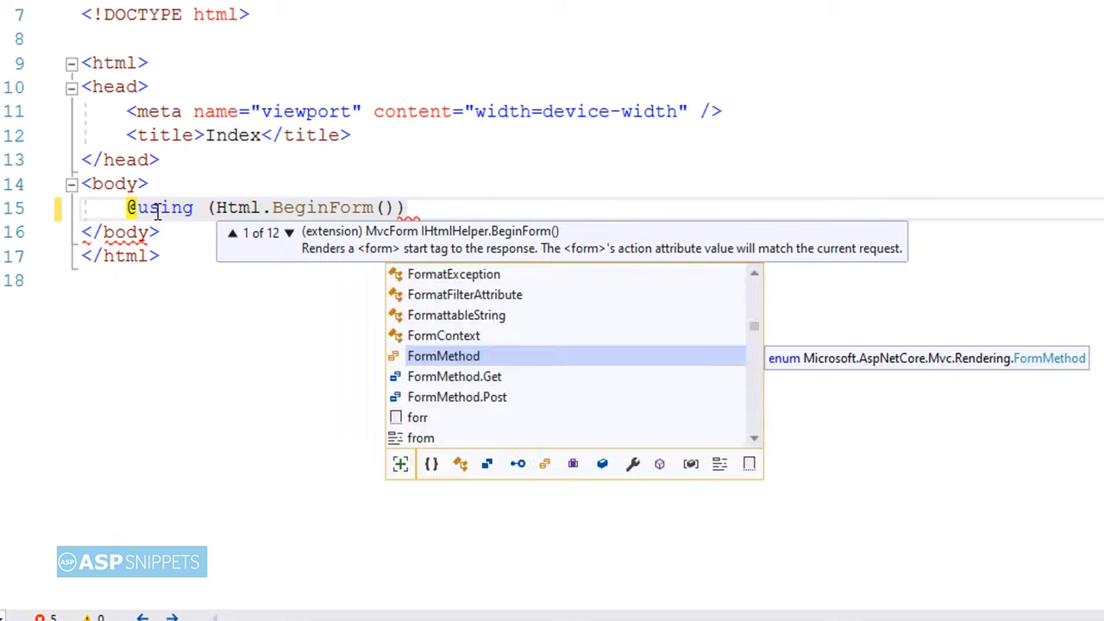
text("Index")
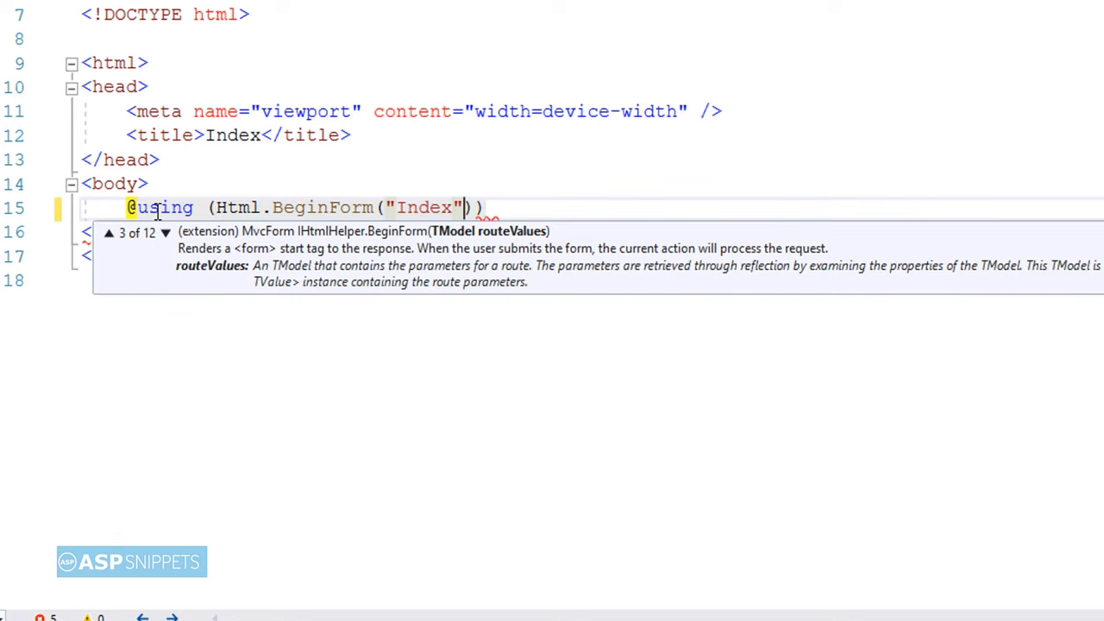
text(, "Home", Fo)
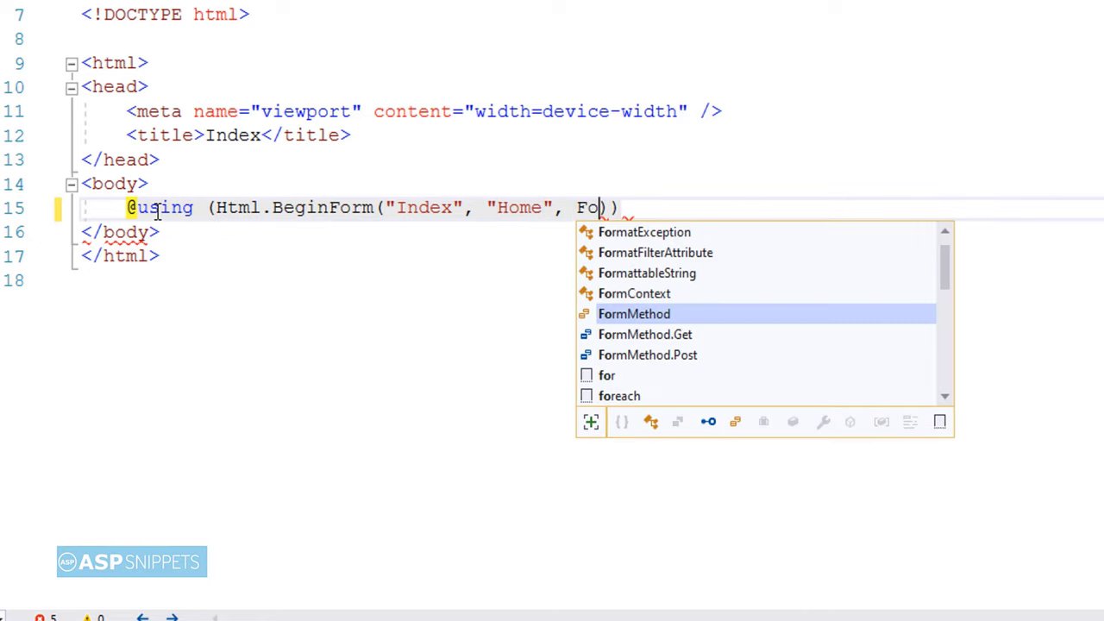
text(rmm)
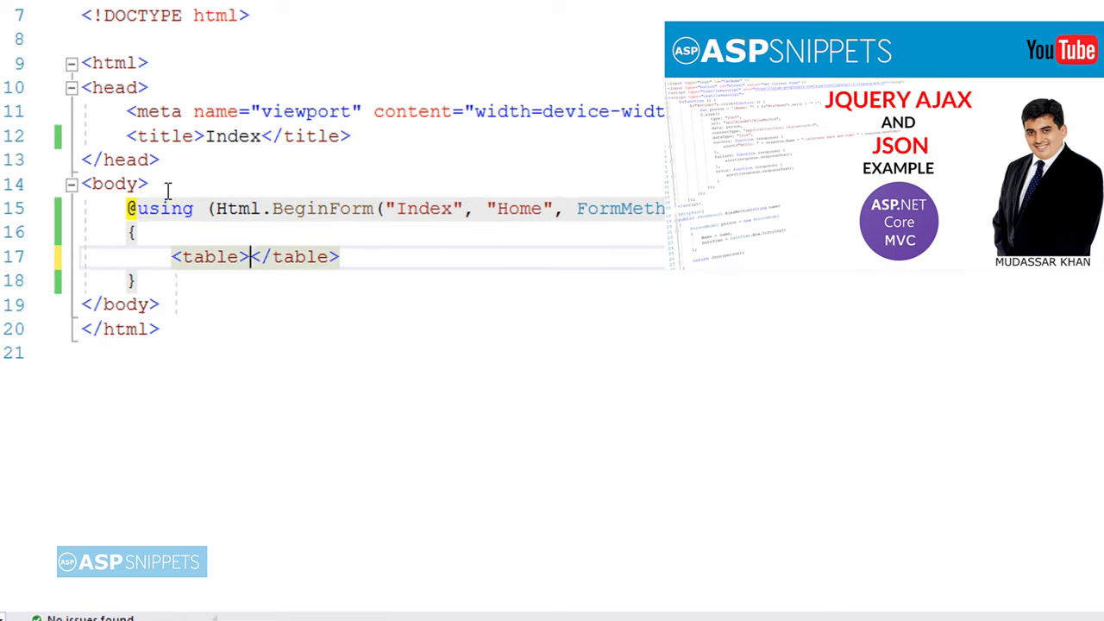
Step: Start a table with cellpadding/cellspacing 0 and a centred colspan-2 'Person Details' header row
text(cellpadding="0")
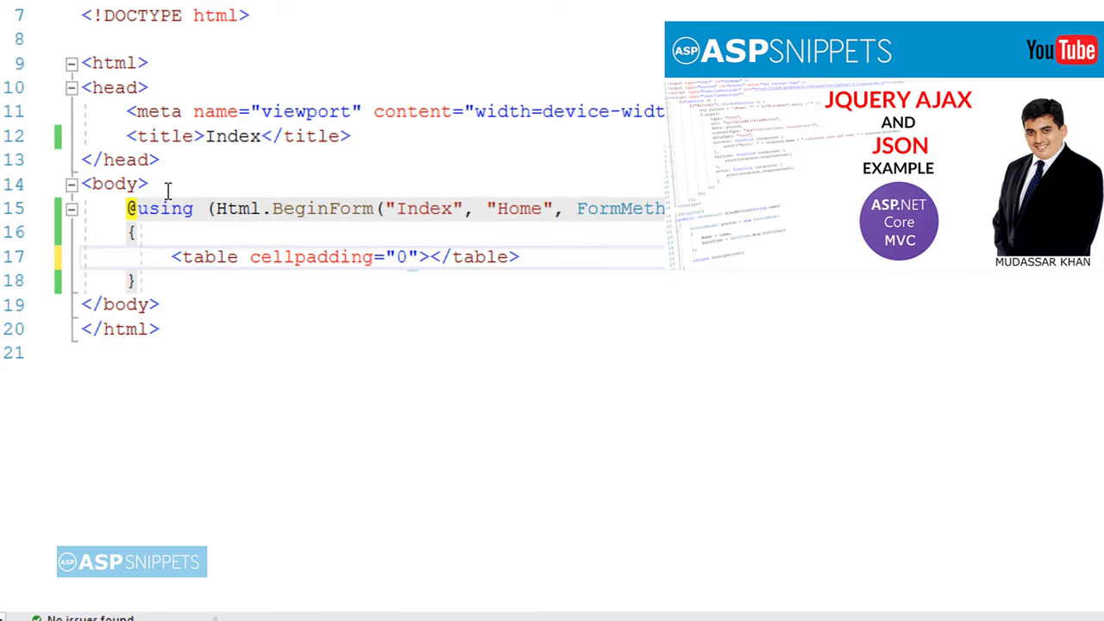
text(cellspacing="0")
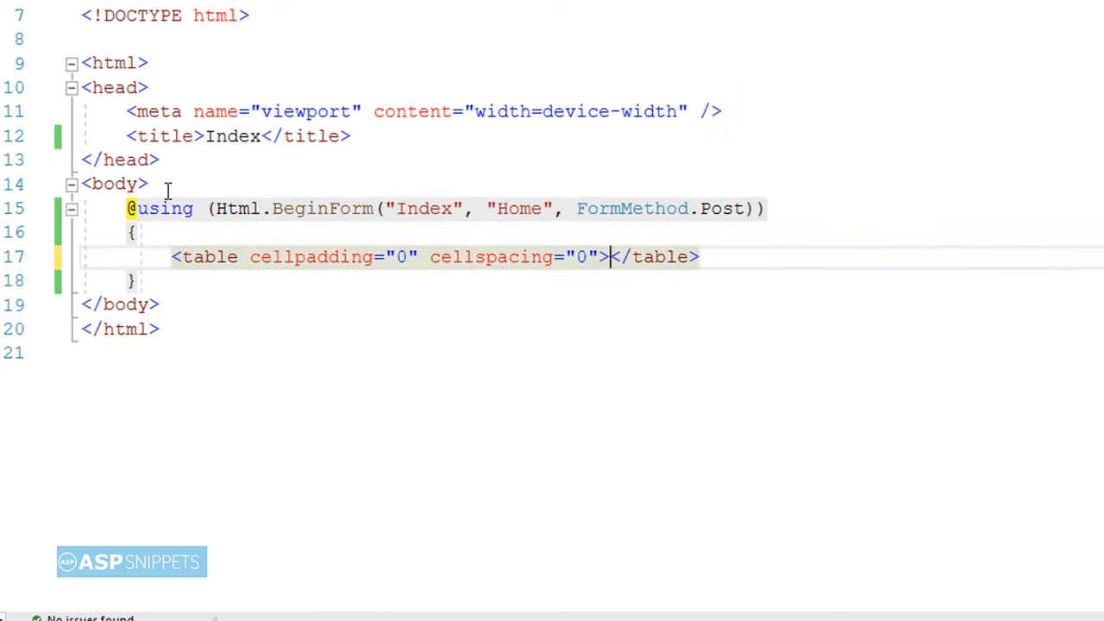
text(<tr)
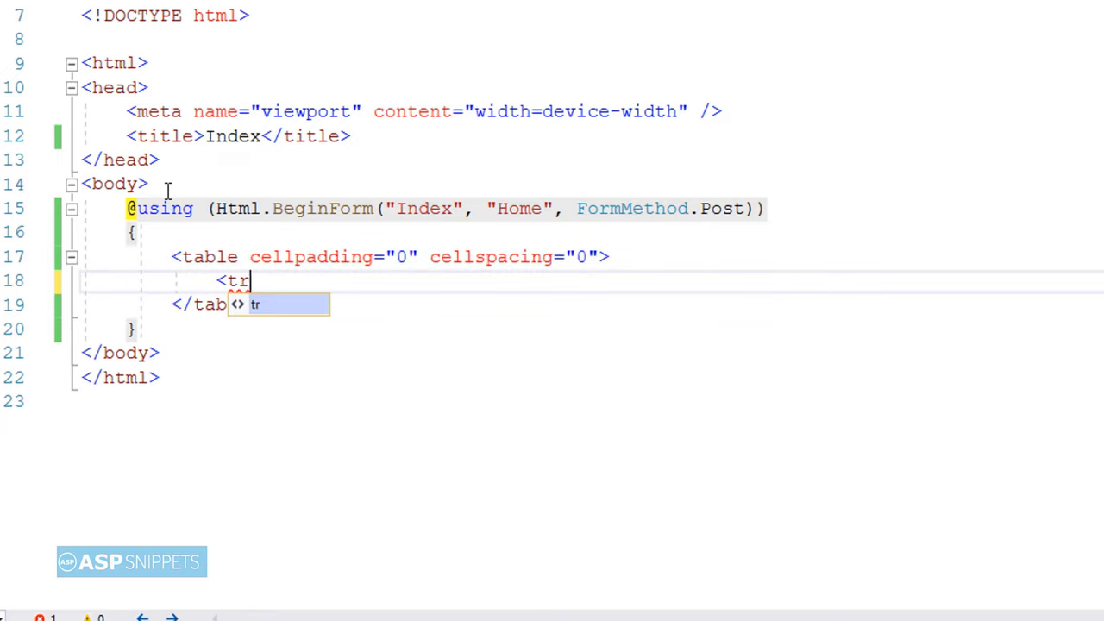
text(th colspan=""></th>)
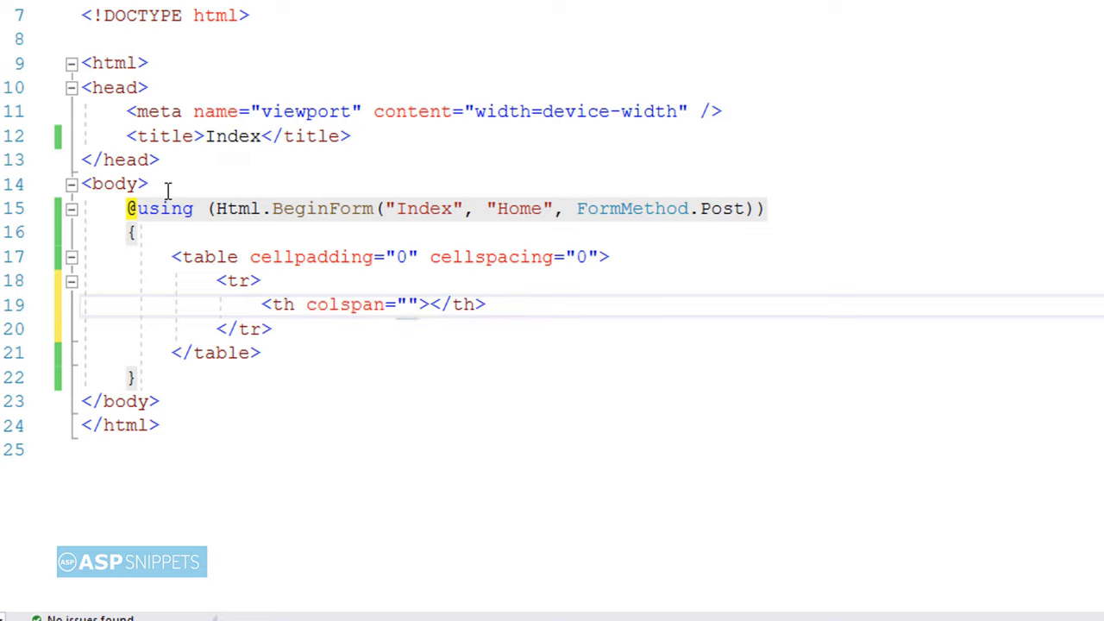
text(2" align="center)
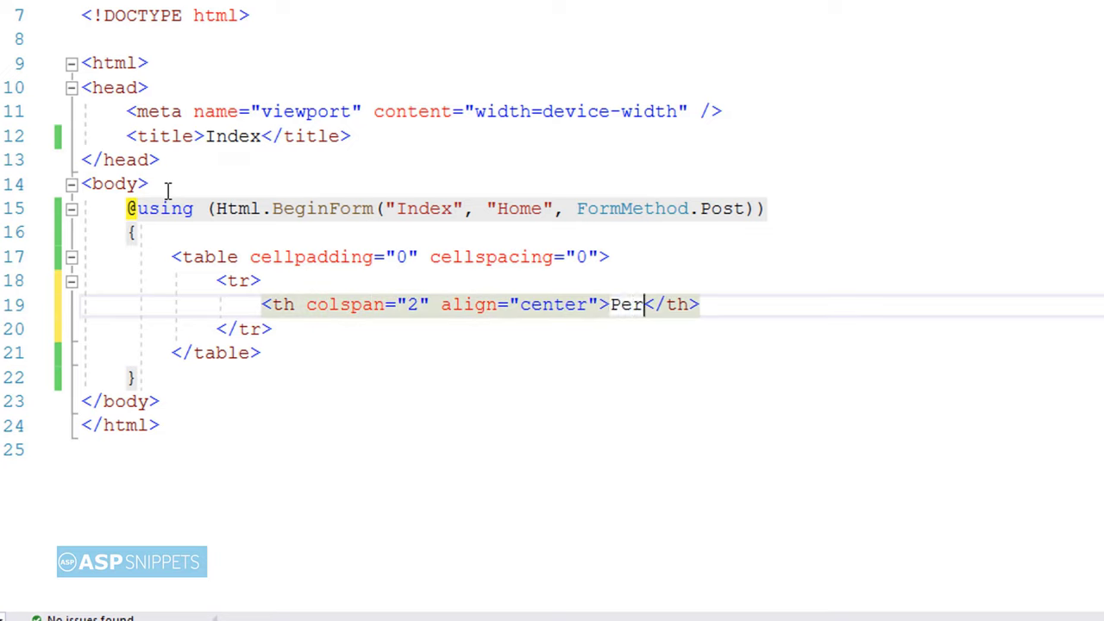
text(son Details)
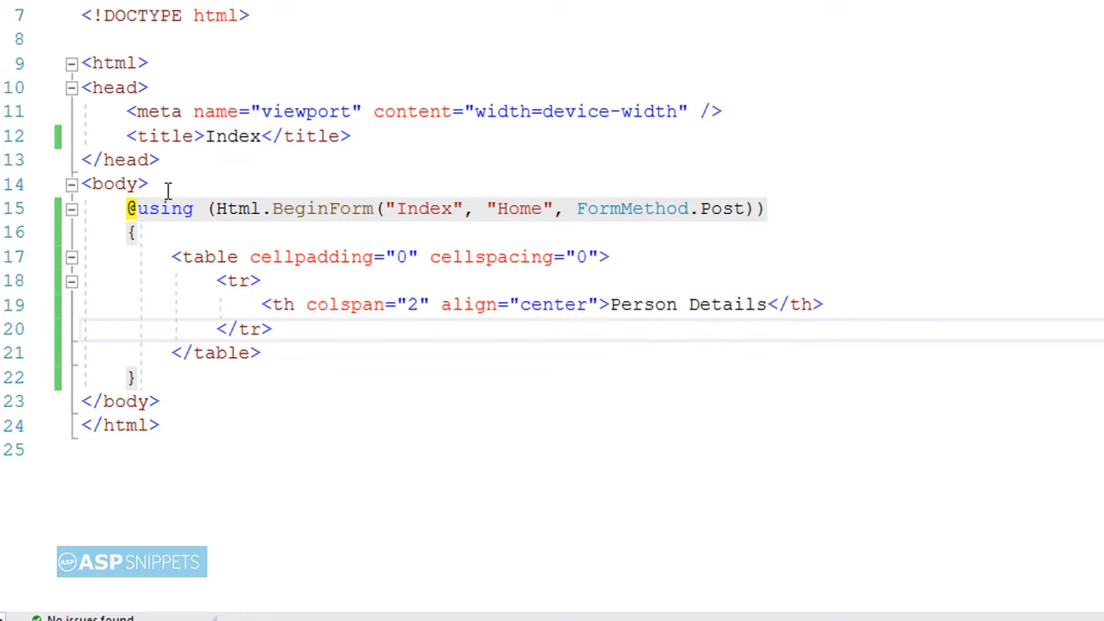
Step: Add a row with a 'PersonId:' label cell and an empty second cell
text(<tr></tr>)
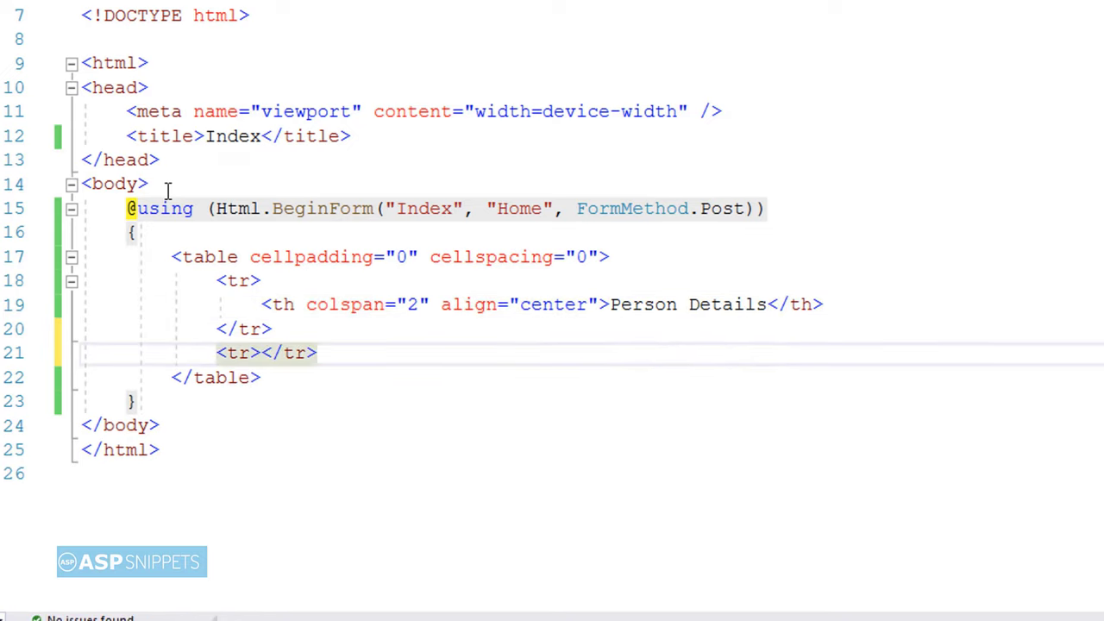
text(<td>Pe</td>)
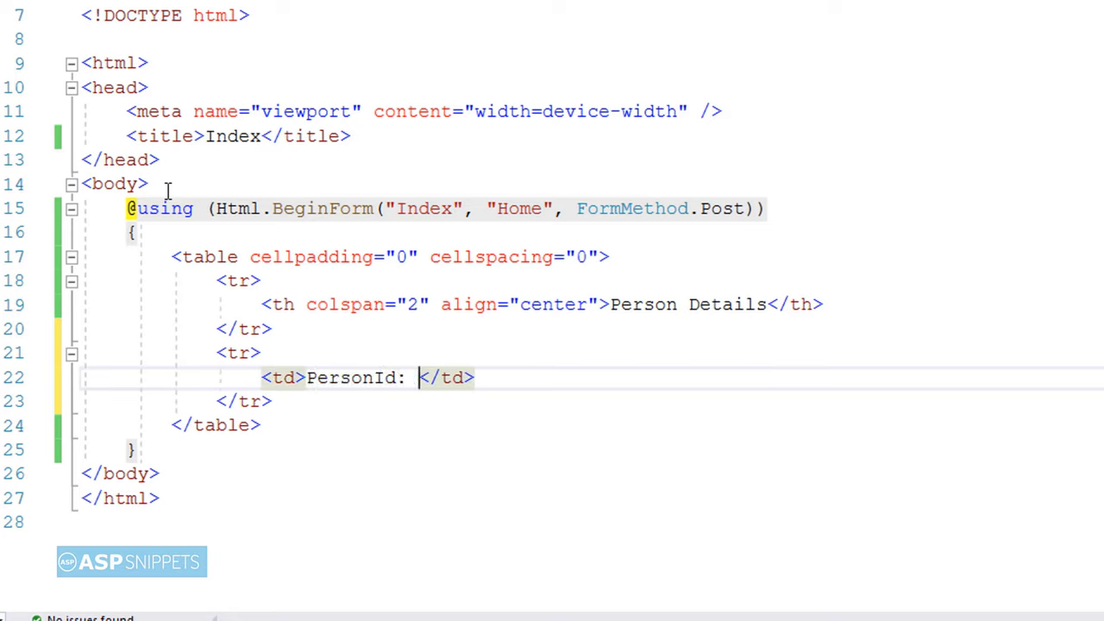
text(<td></td>)
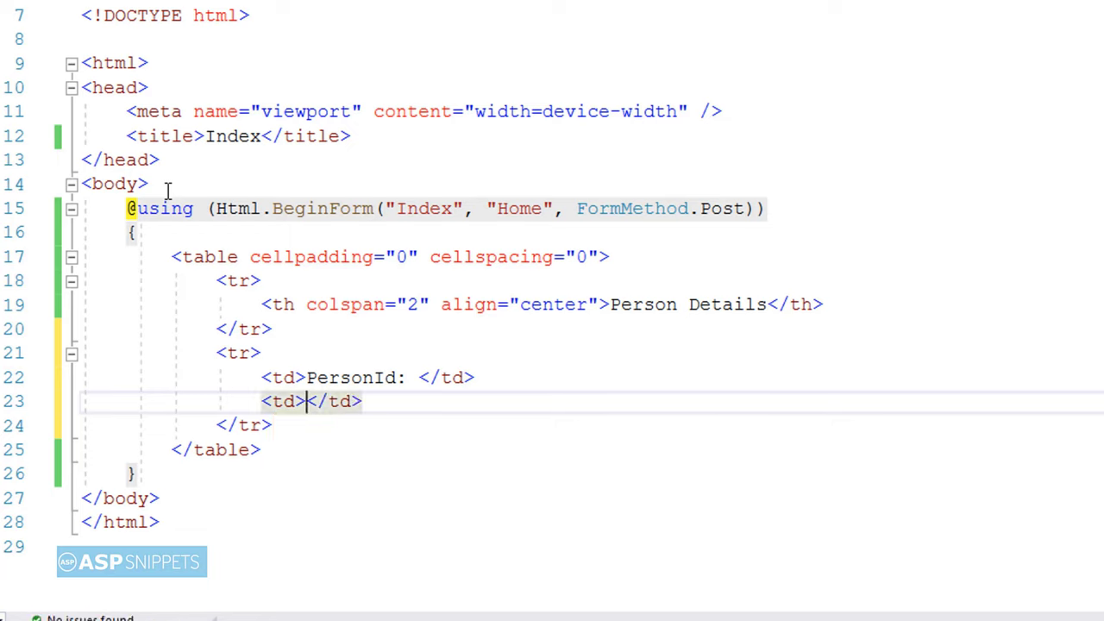
text(@)
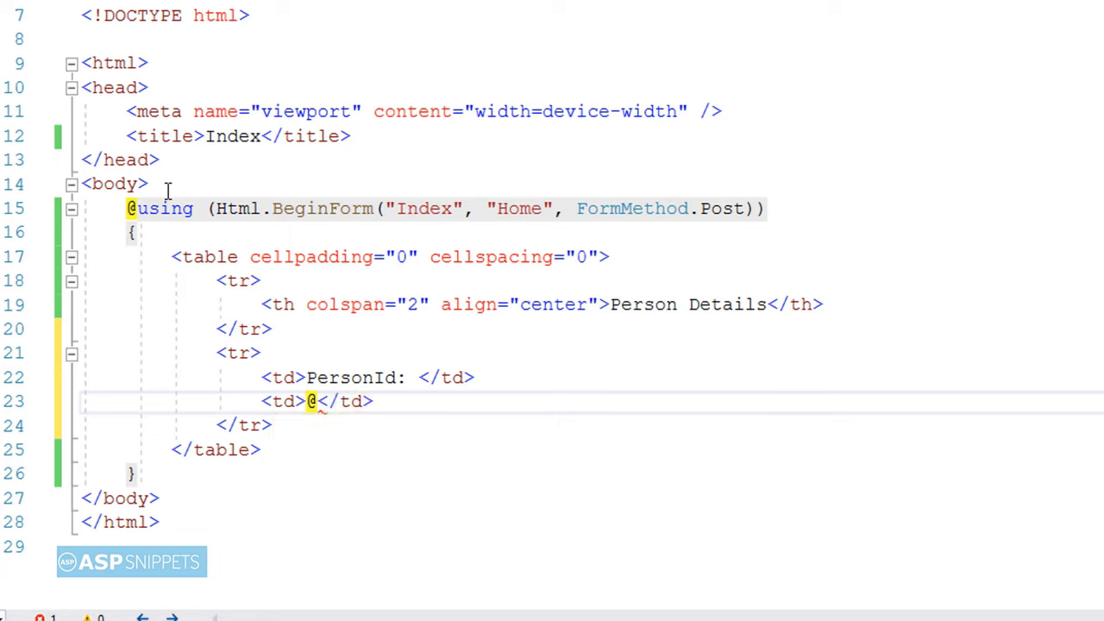
text(Html.)
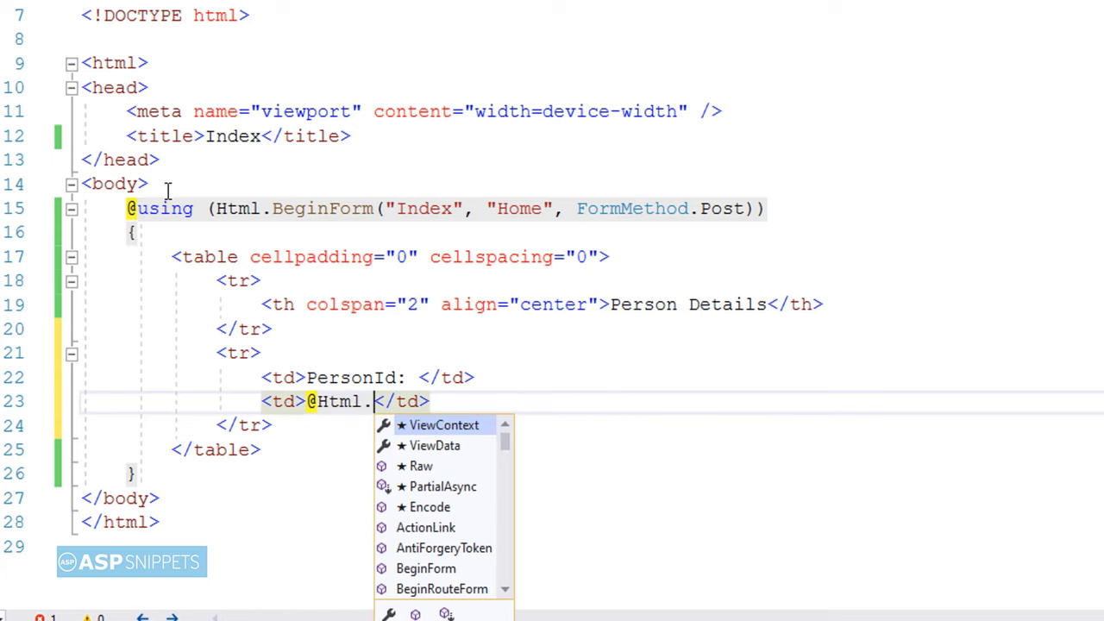
text(Tex)
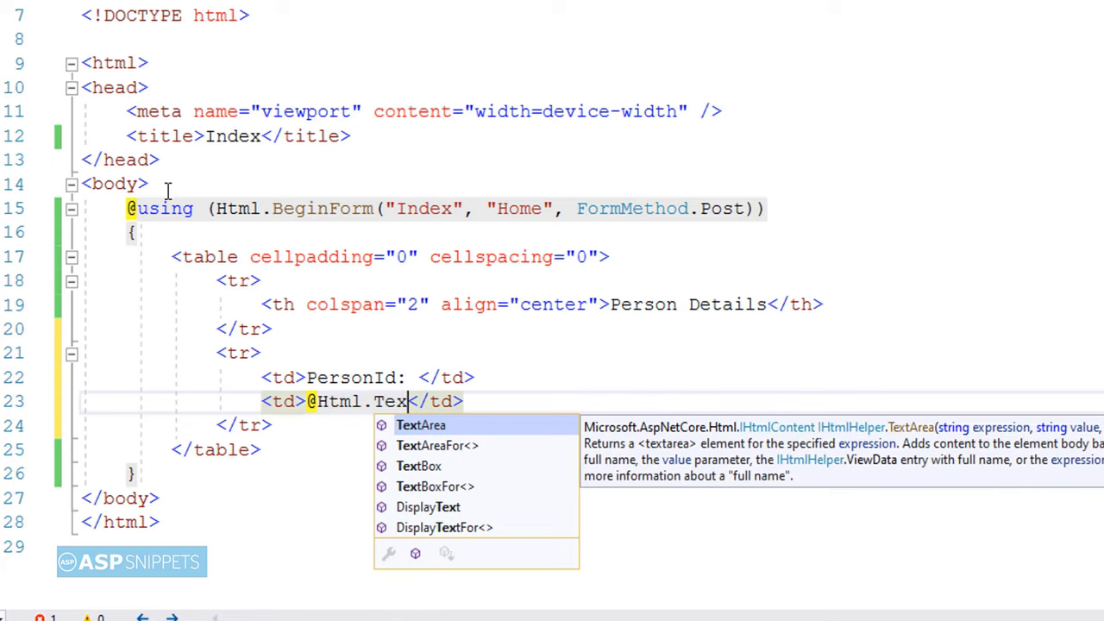
text(bo)
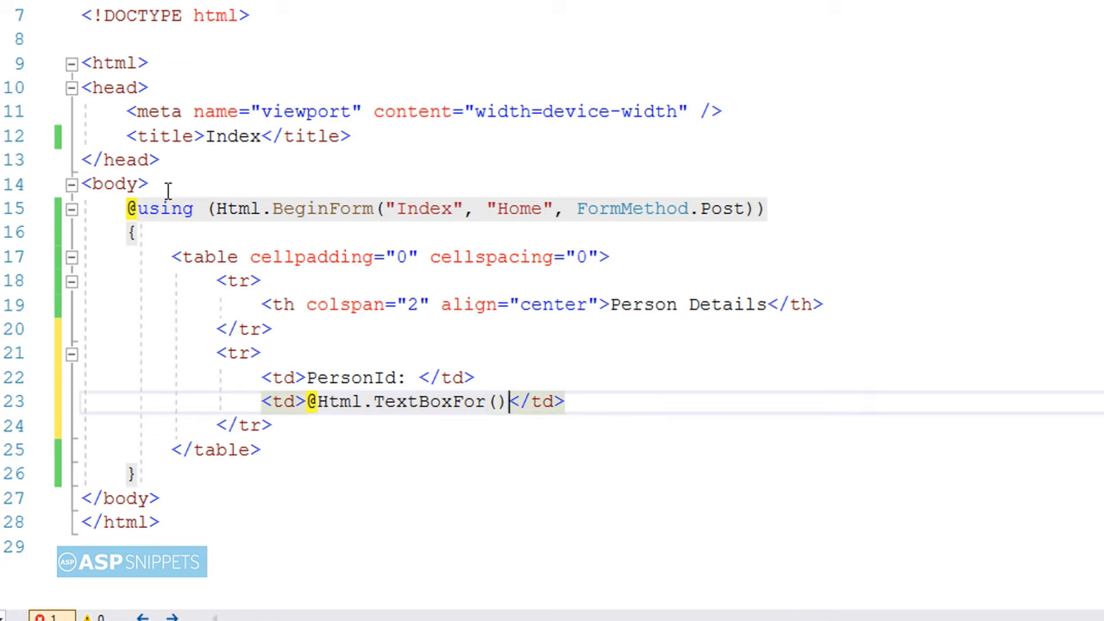
text(m =>)
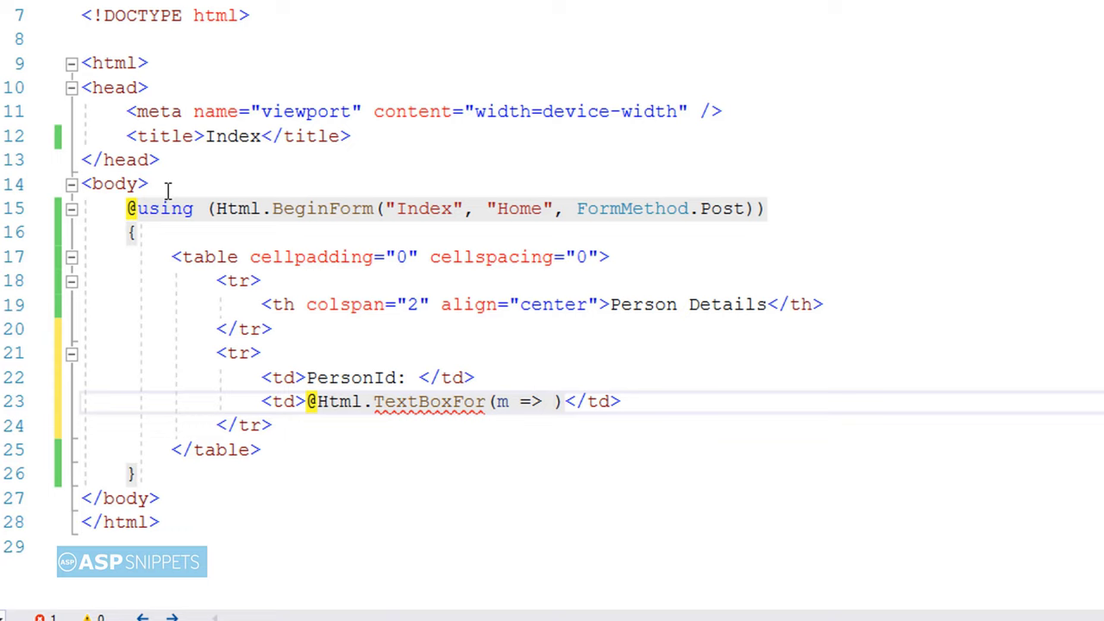
text(m.PersonId)
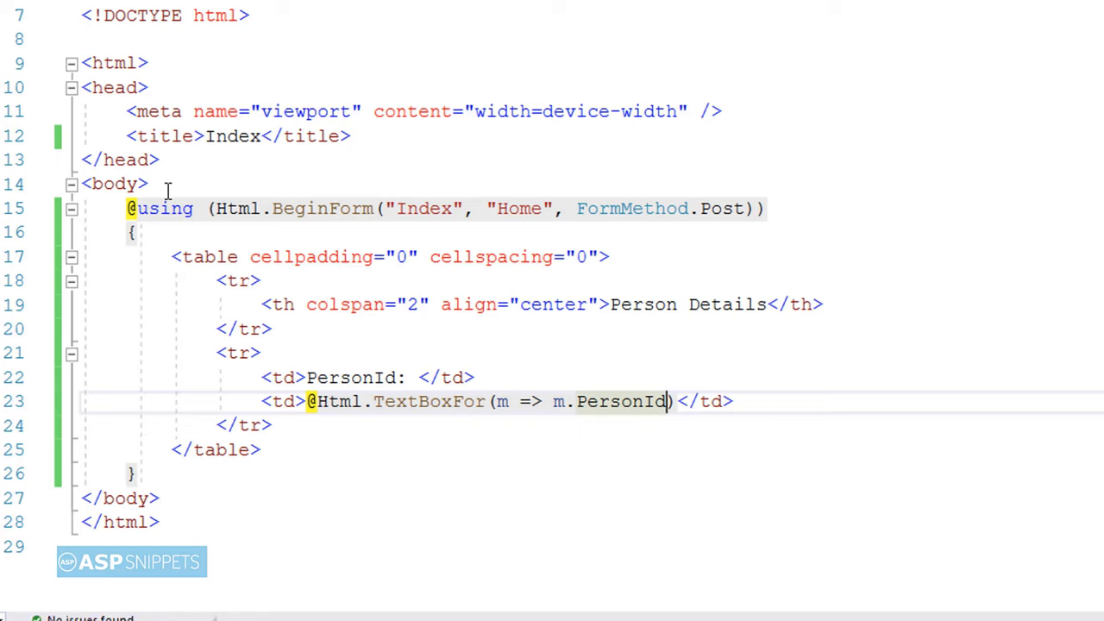
mouse_move(210, 366)
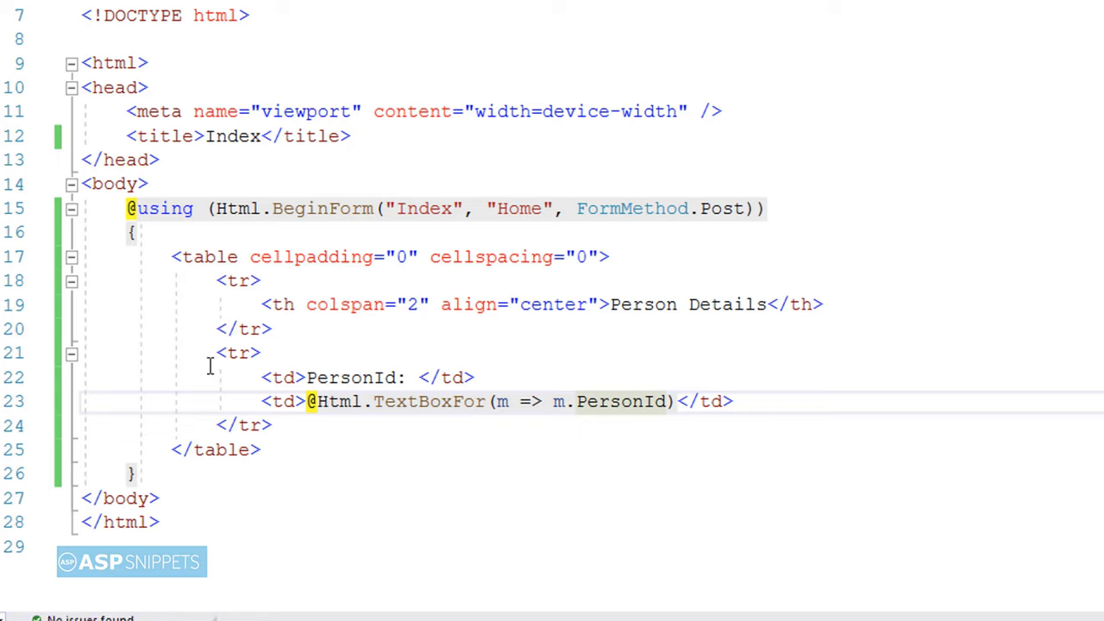
Step: Duplicate the PersonId row twice and change the first copy's label and lambda to Name
drag(218, 352, 269, 424)
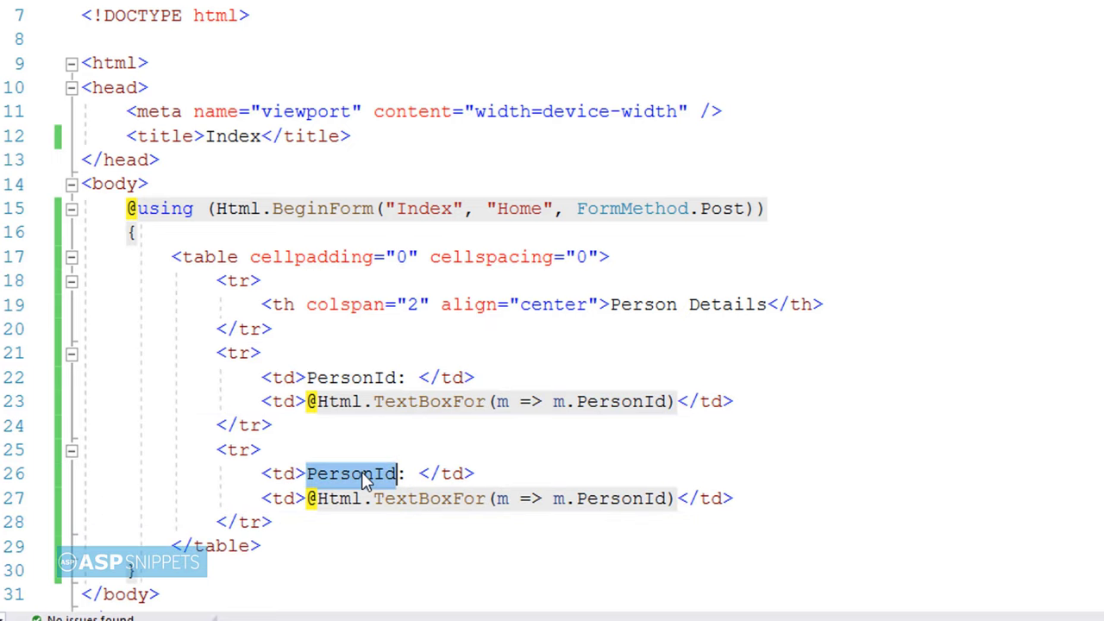
text(Name)
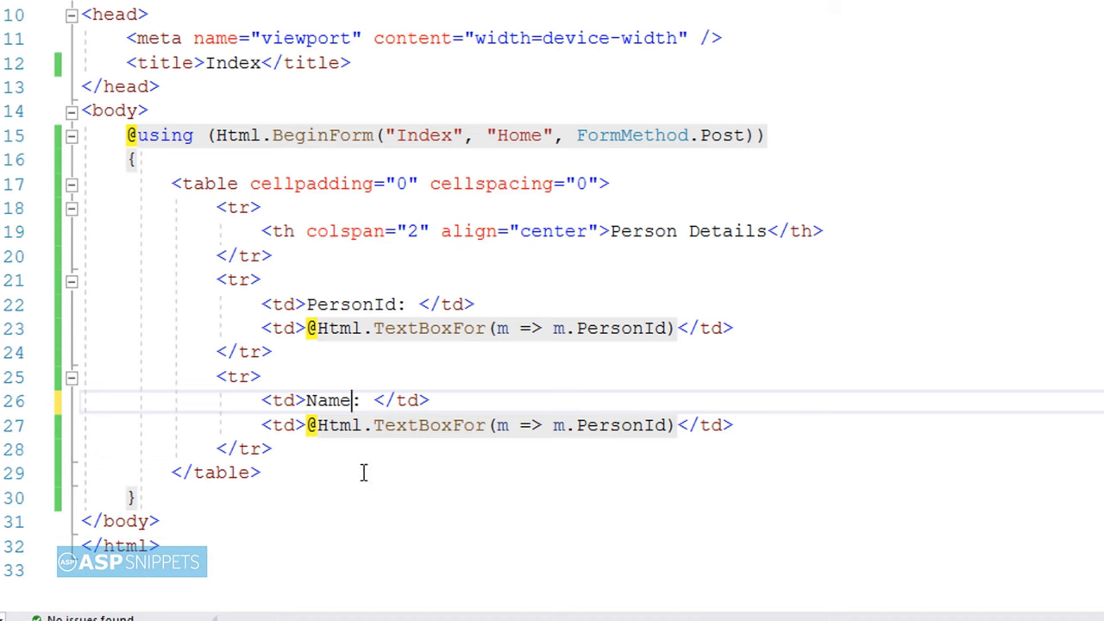
text(Name)
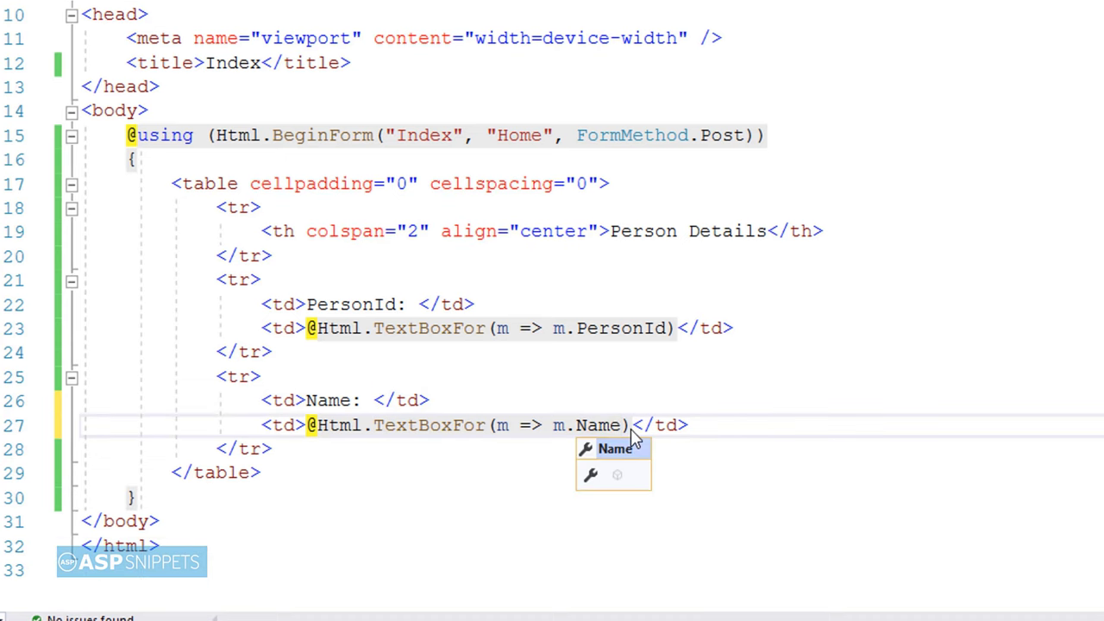
scroll(down, 3)
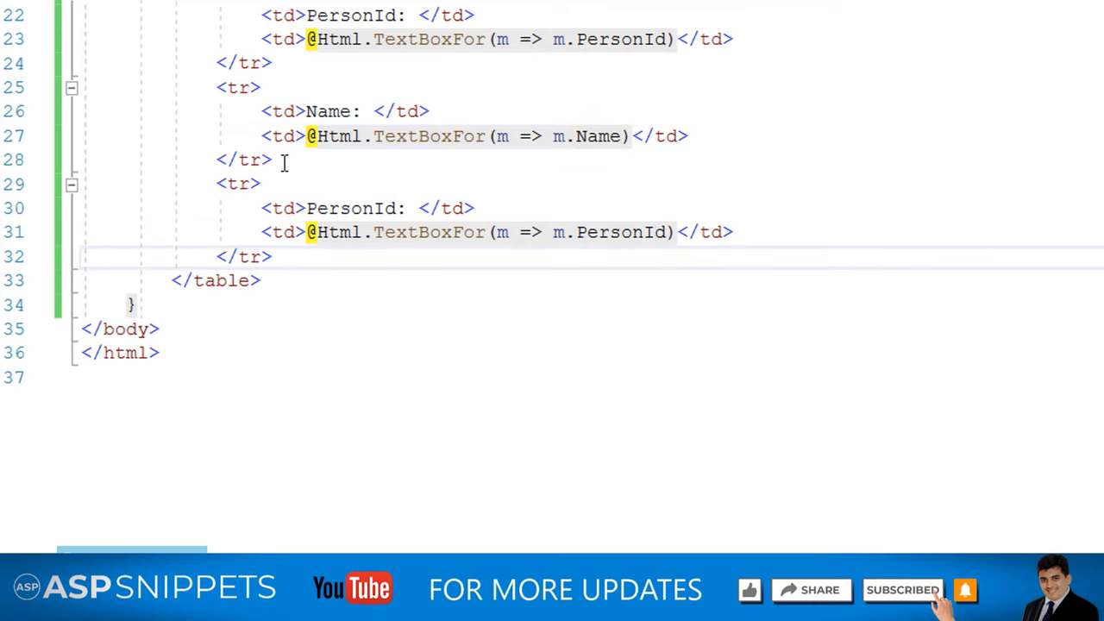
text(Gender)
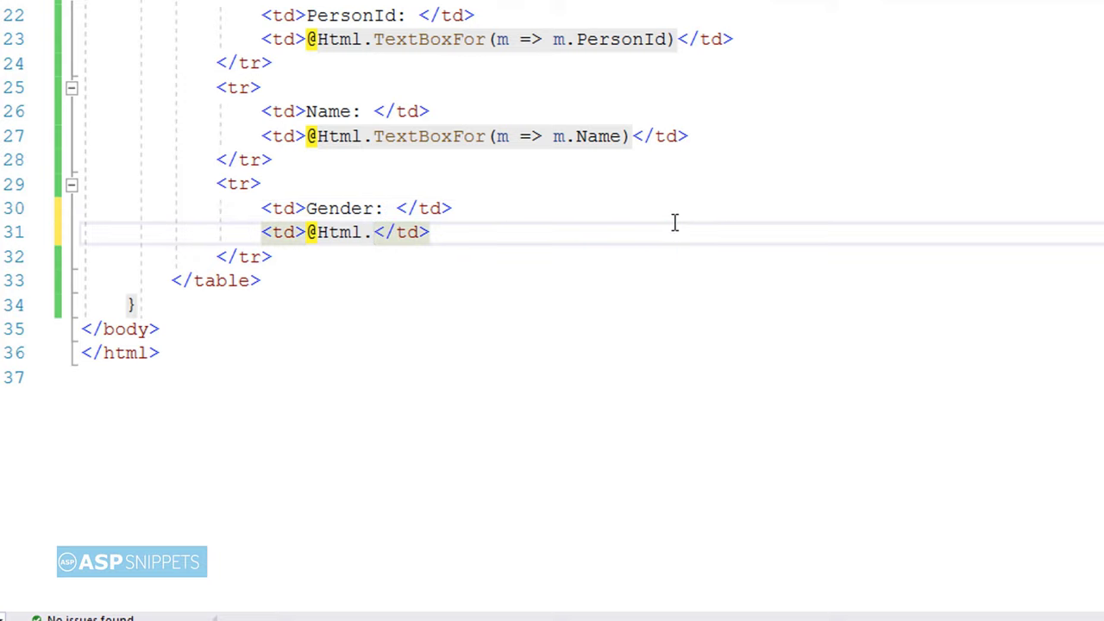
text(Dropdo)
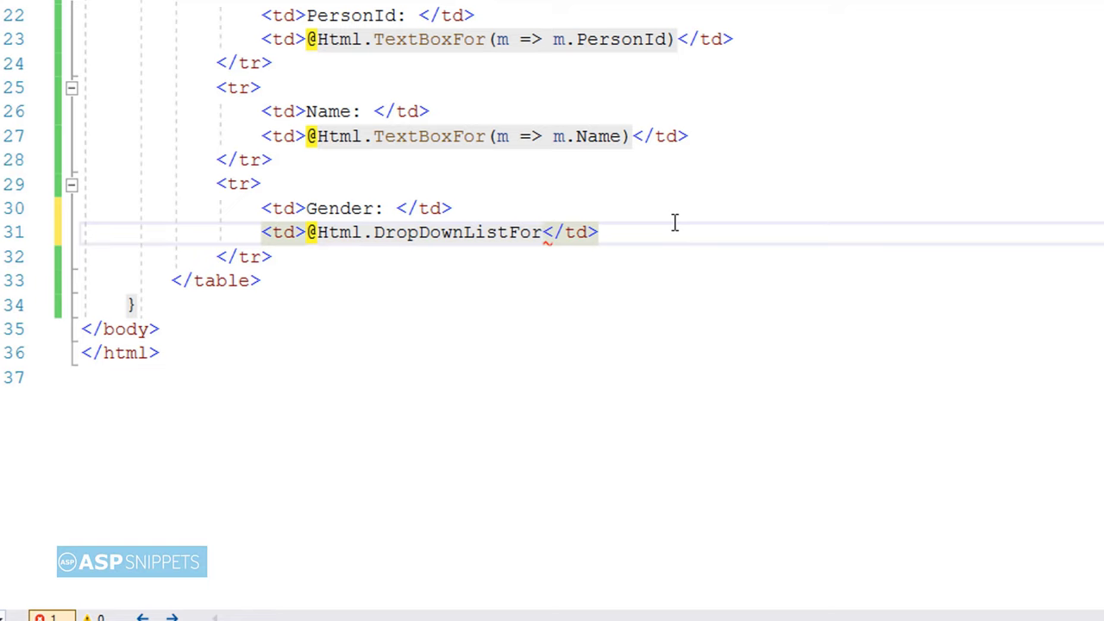
text((m)
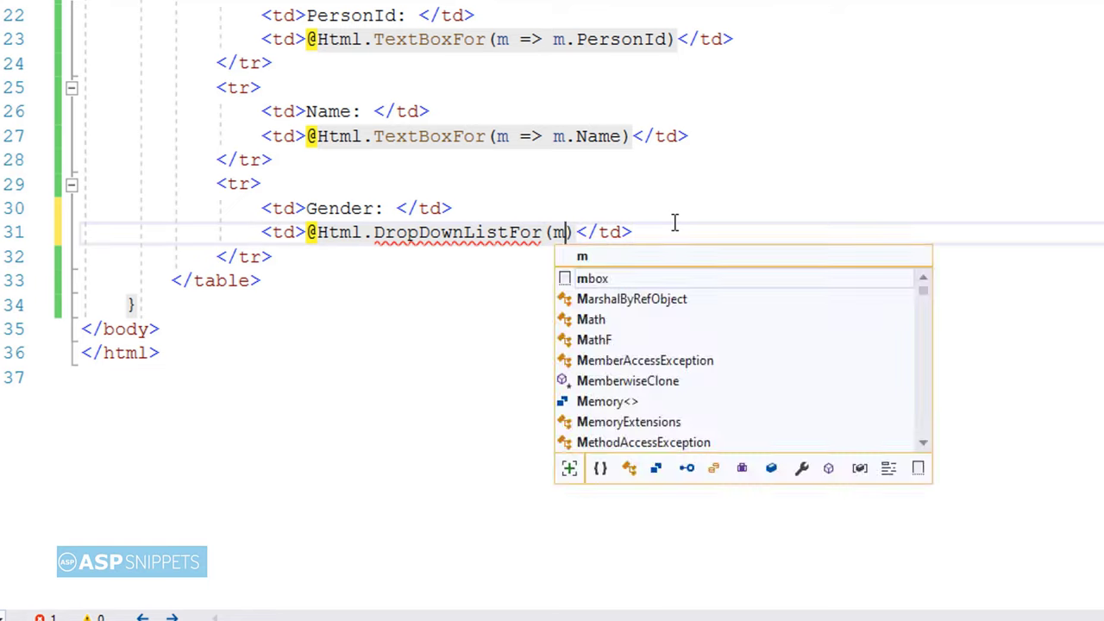
text(=> m.Gender, new)
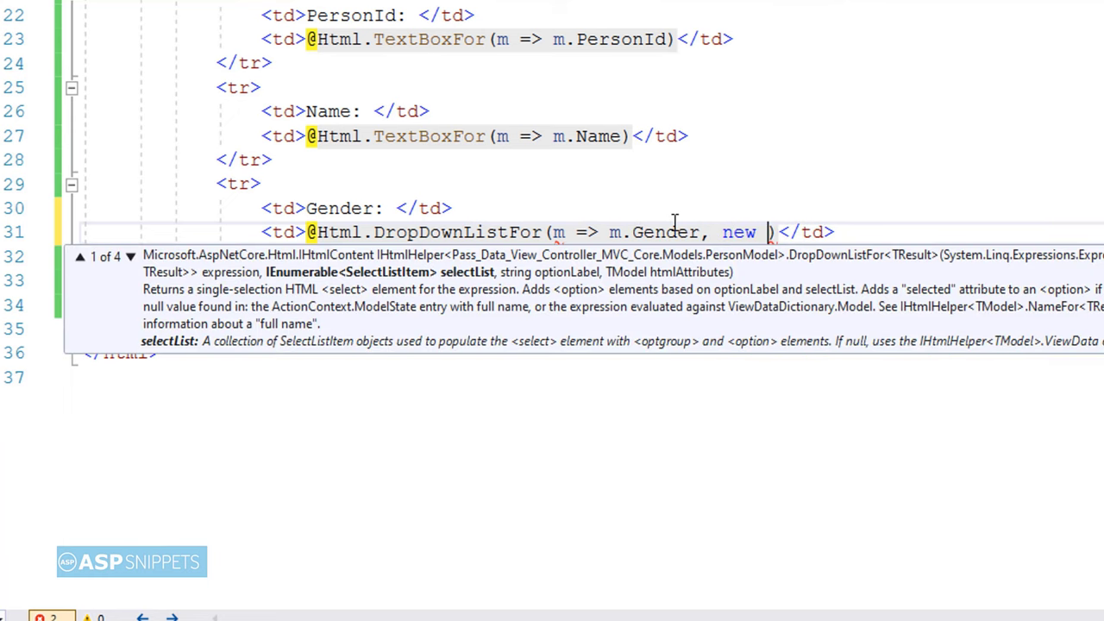
text(List)
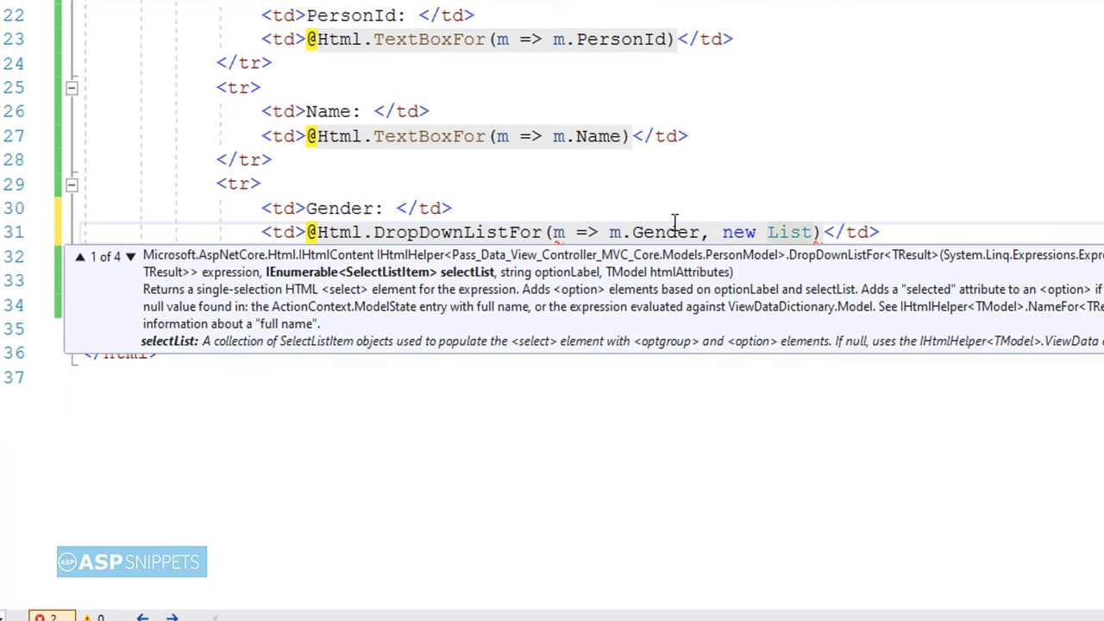
text(<SelectListItem)
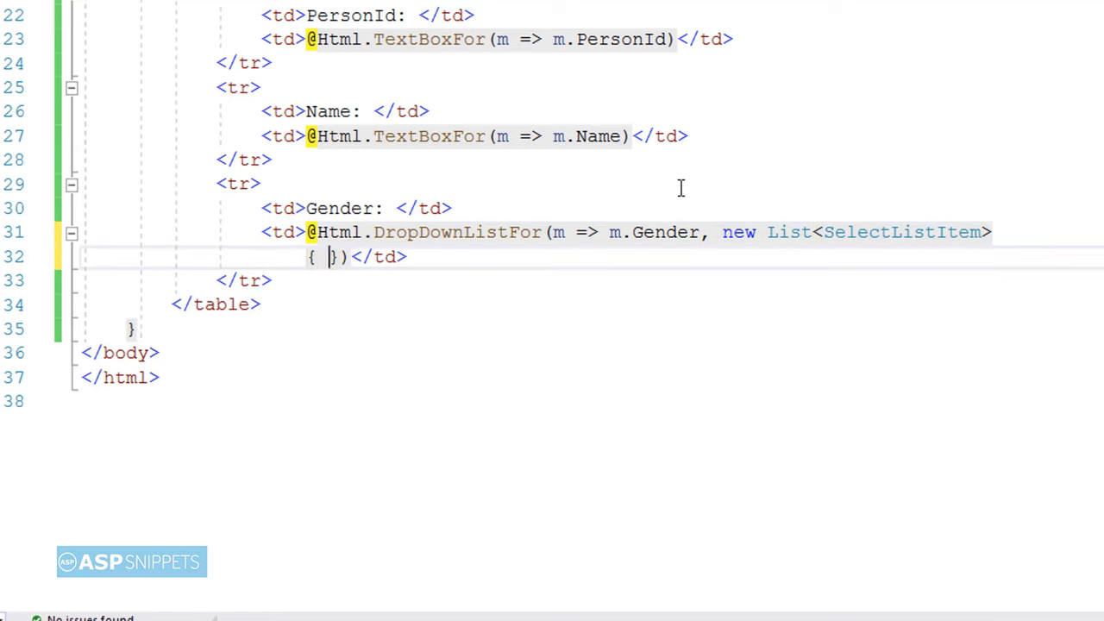
Step: Add a SelectListItem with Text "Male" and Value "M" to the list
text(new SelectListItem{)
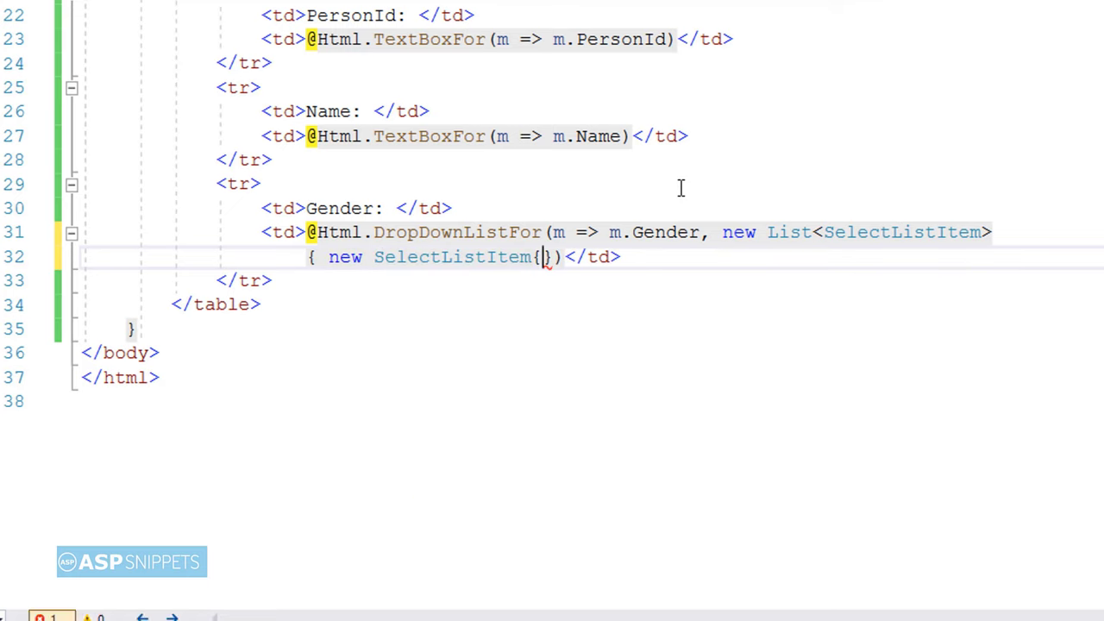
text(Text)
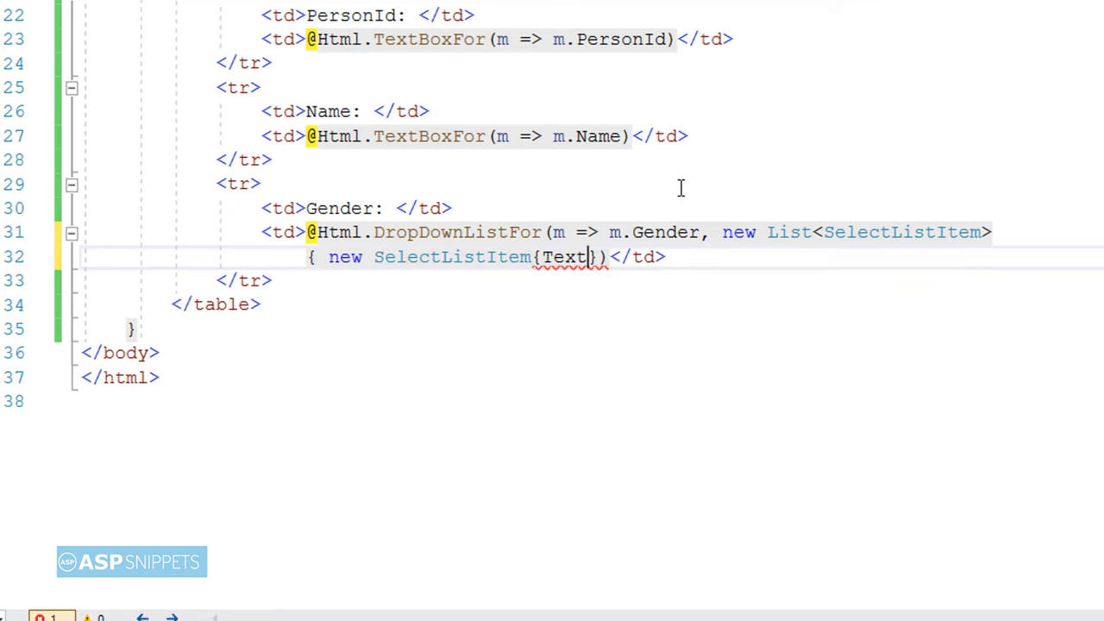
text(="Ma)
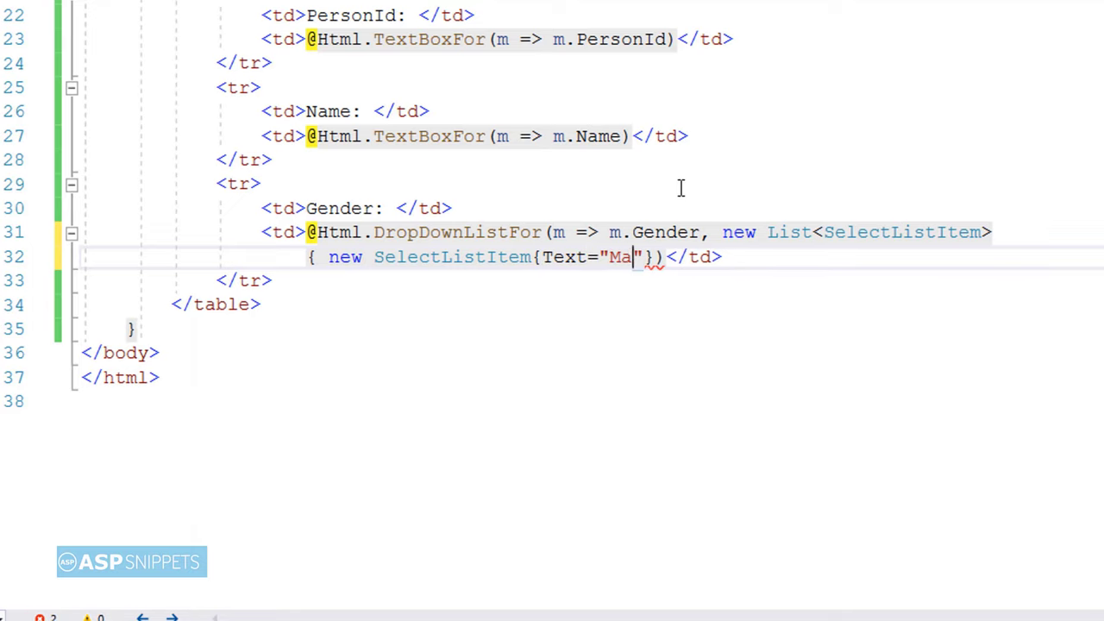
text(le", Value=)
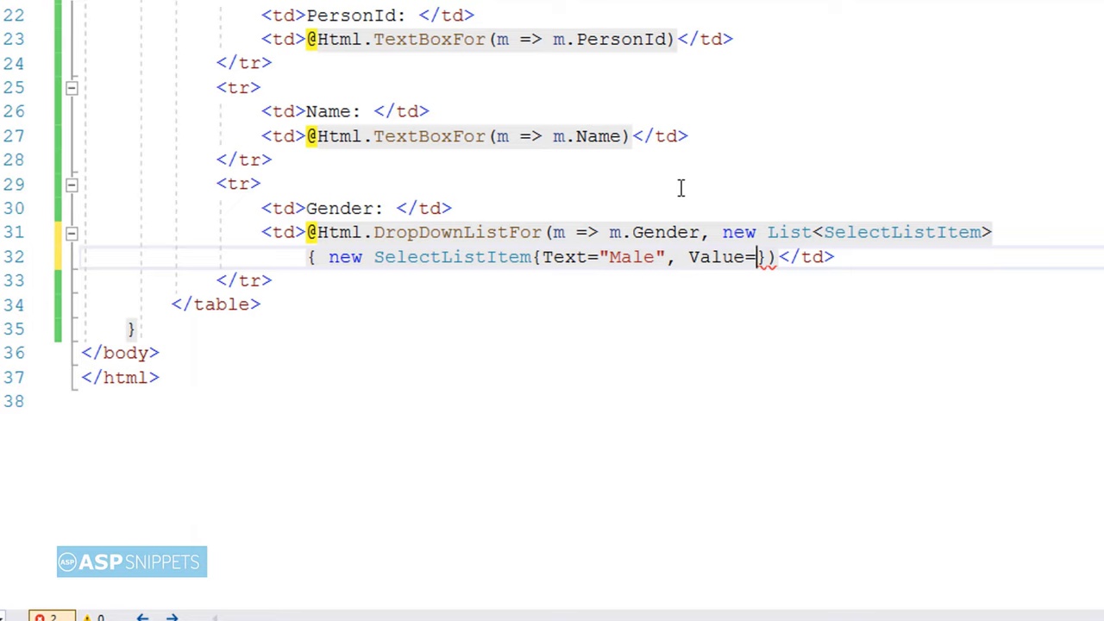
text(M" })
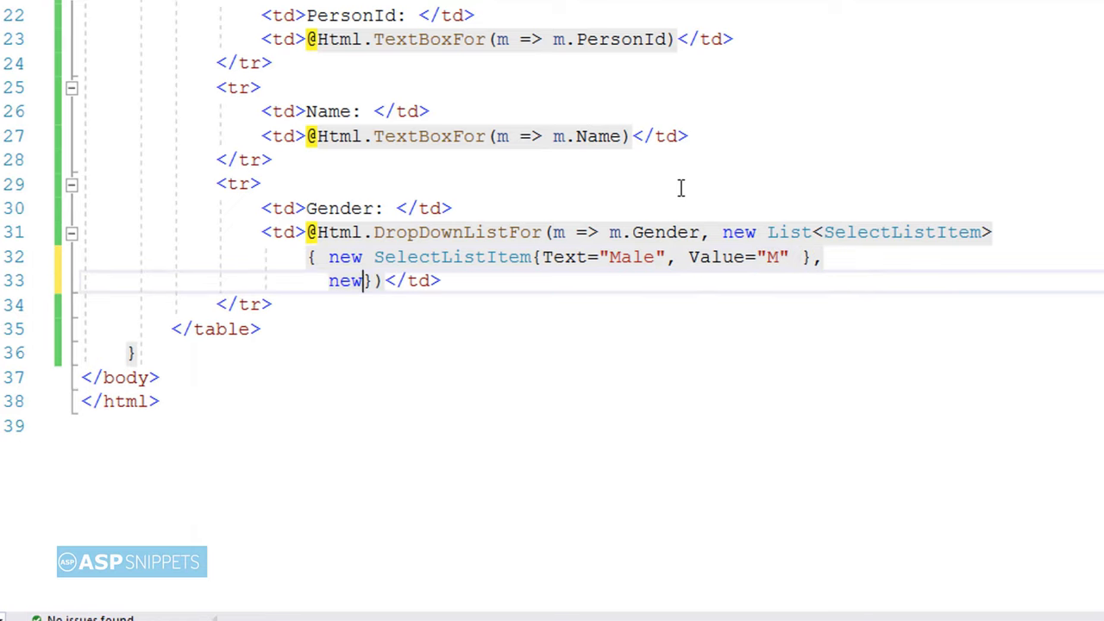
Step: Add a Female/F SelectListItem and a "Please select" prompt, then paste another PersonId row
text(sel)
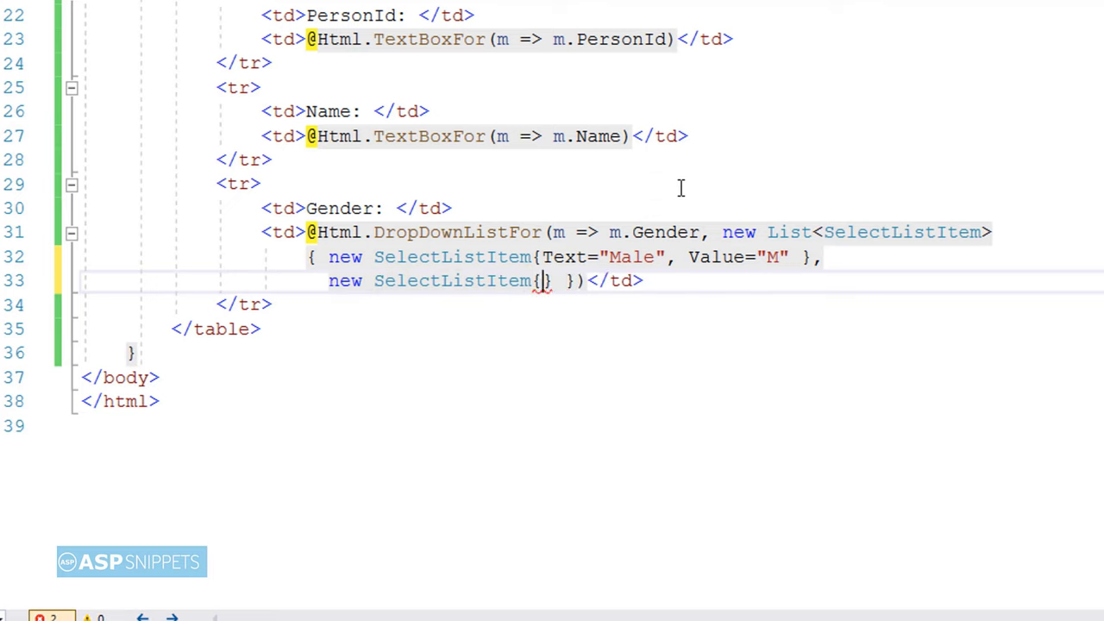
text(Text="")
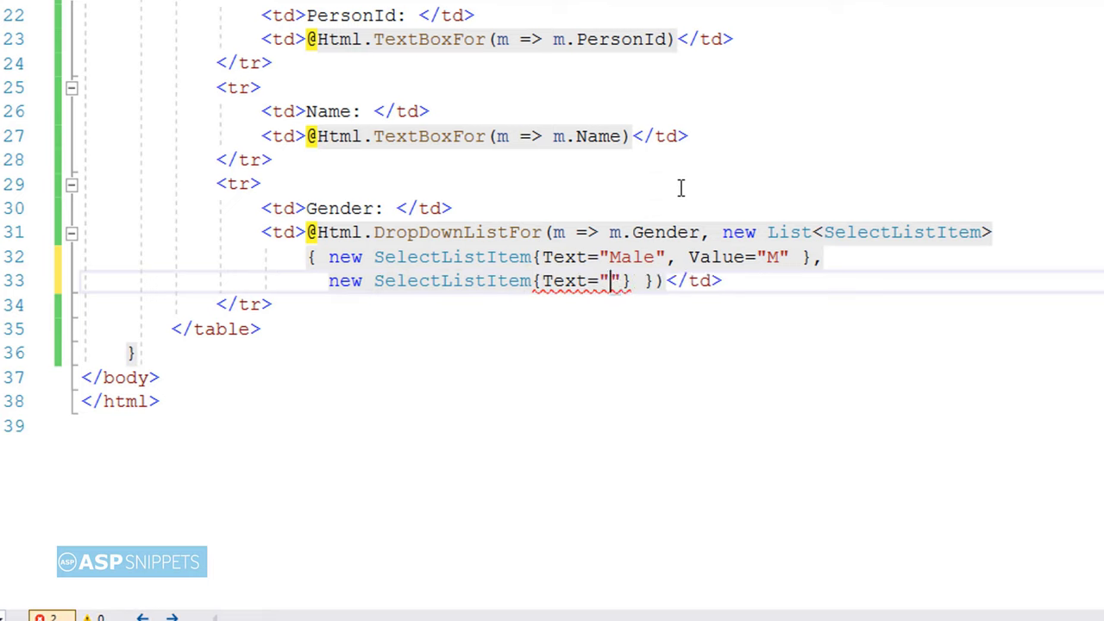
text(Female)
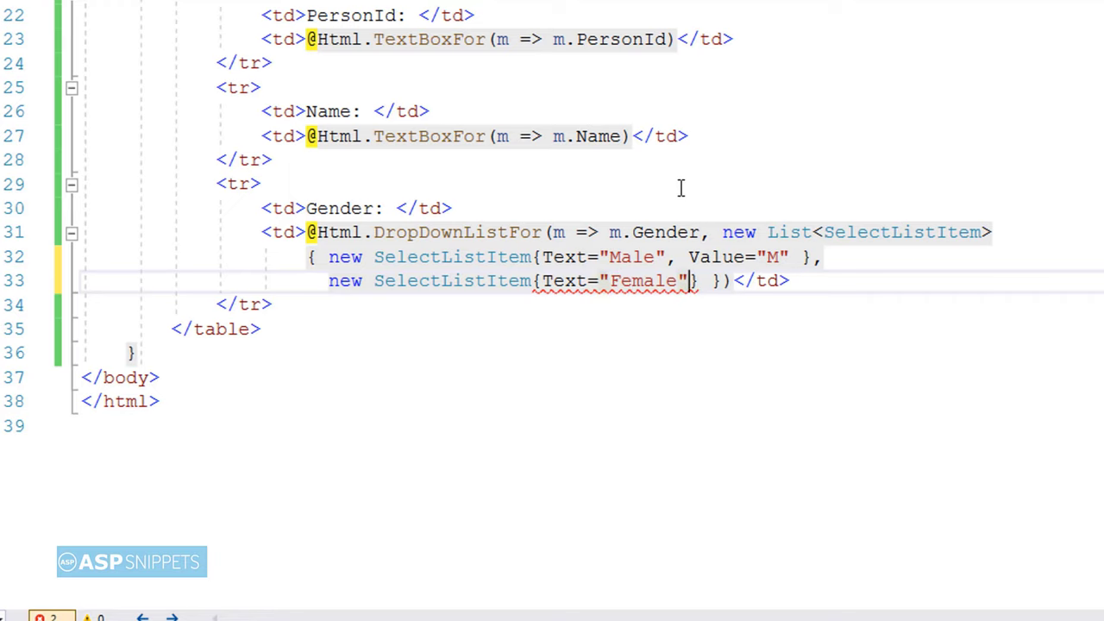
text(, Value="F")
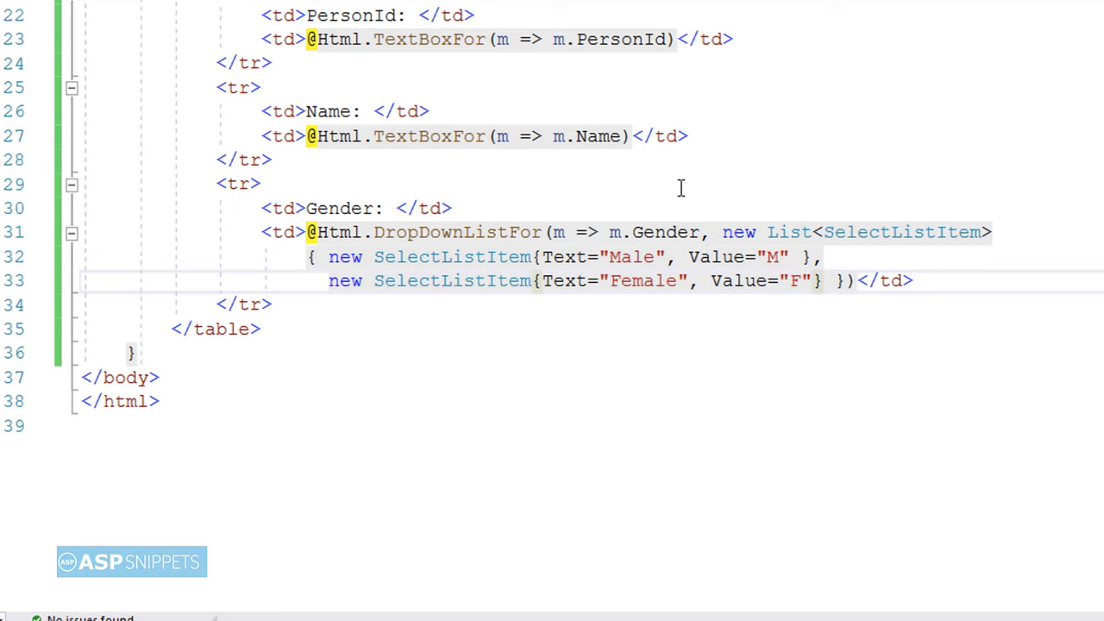
text(, "Please select")
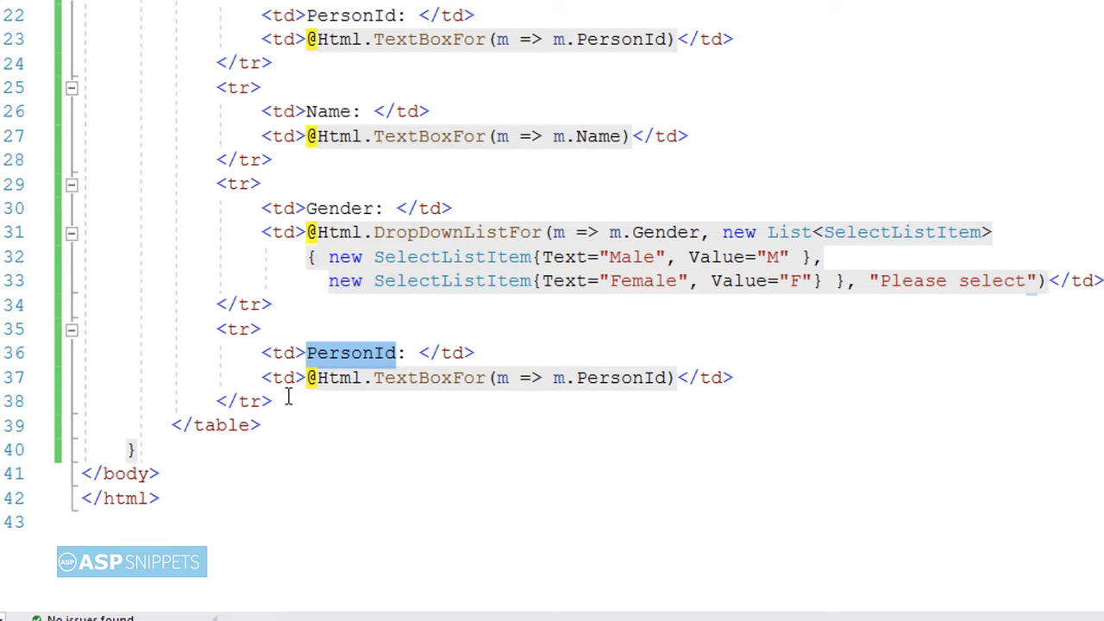
Step: Change the copied row's label to City: and its lambda to m => m.City
text(City)
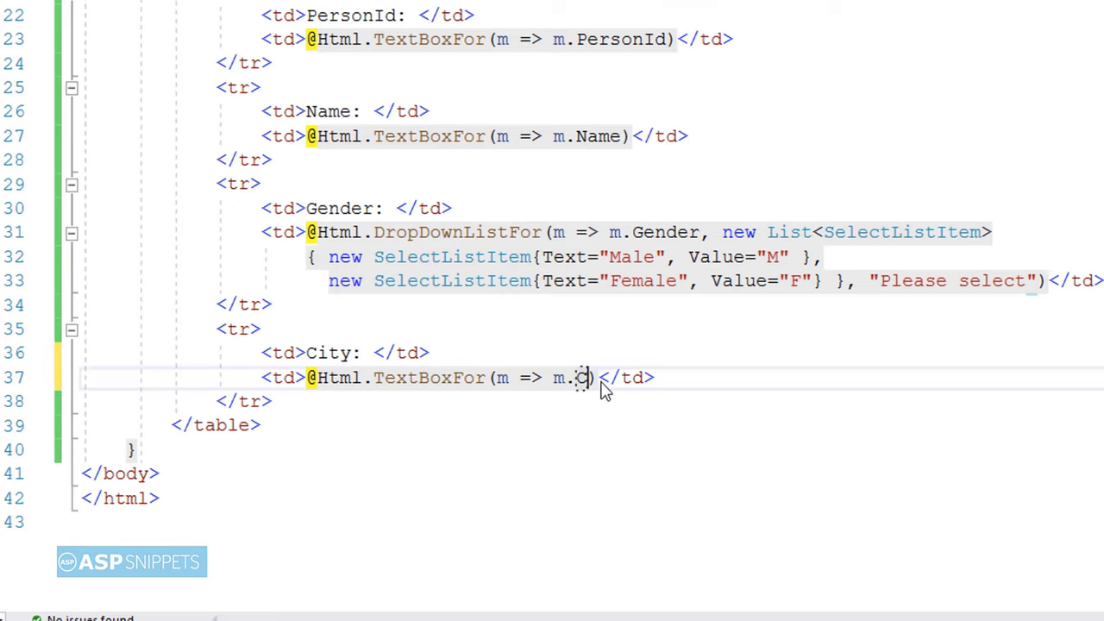
text(ity)
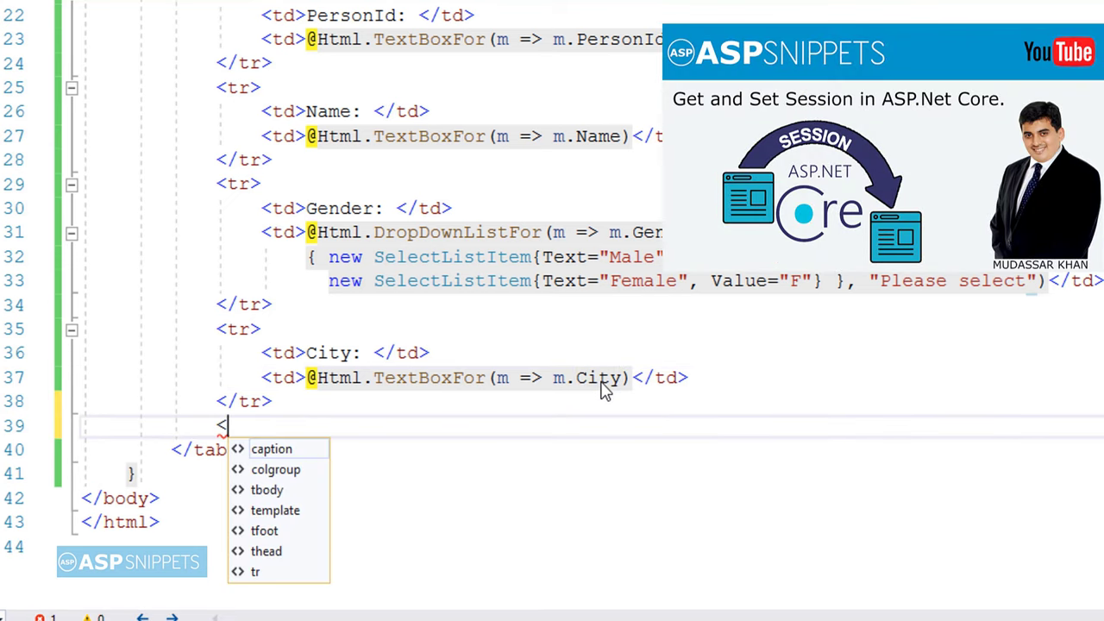
Step: Write a <tr> row holding <input type="submit" value="Submit" /> at the form's end
text(tr>)
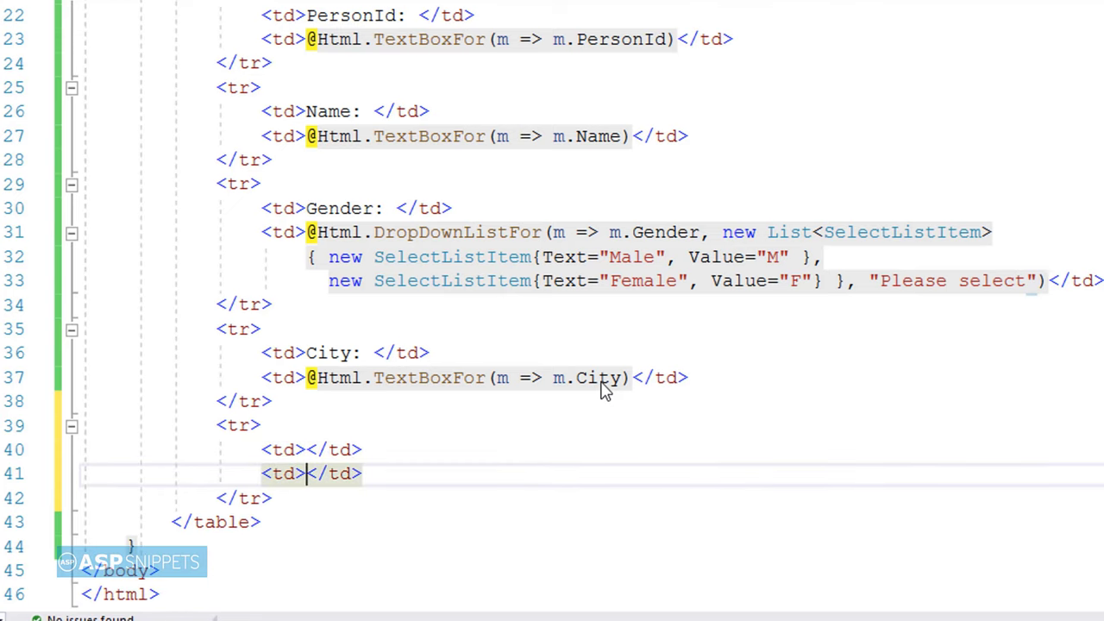
text(input type="" /)
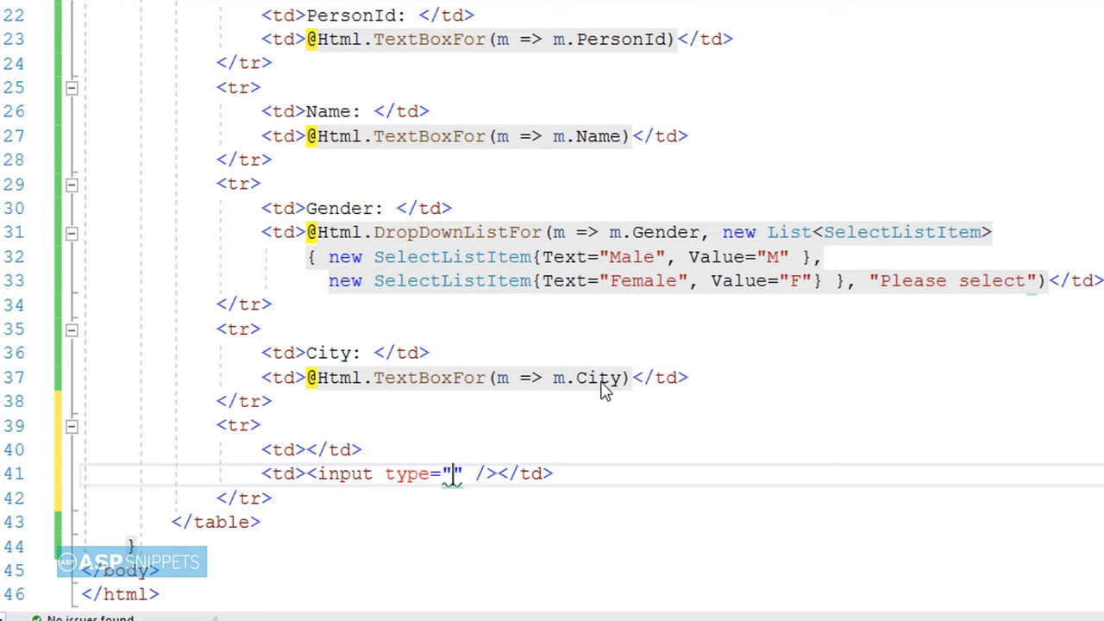
text(submit)
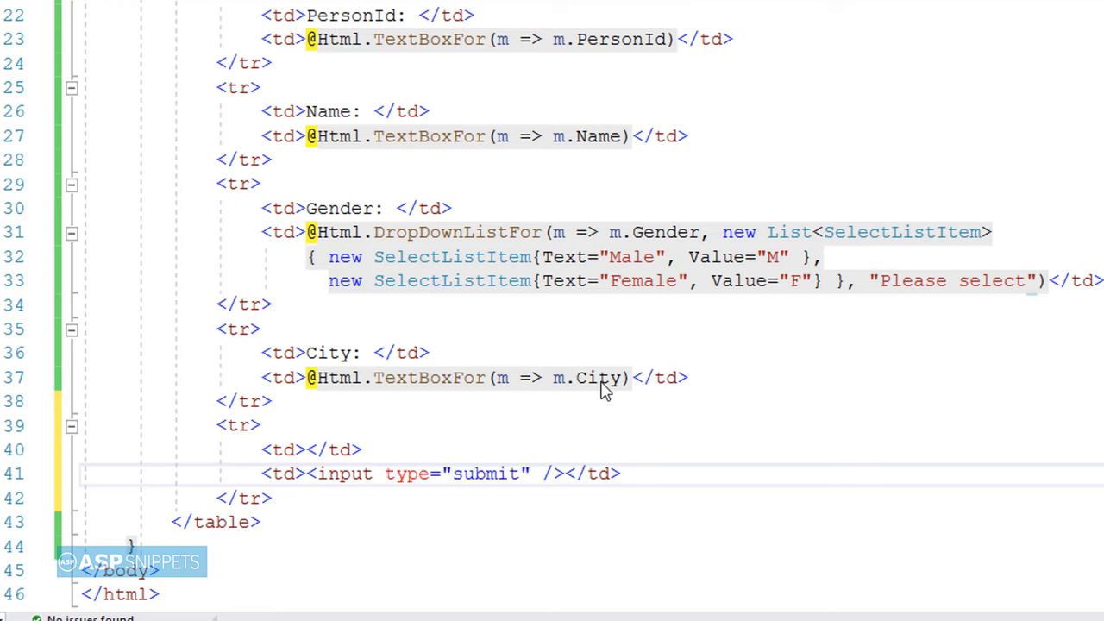
text(value="Sub")
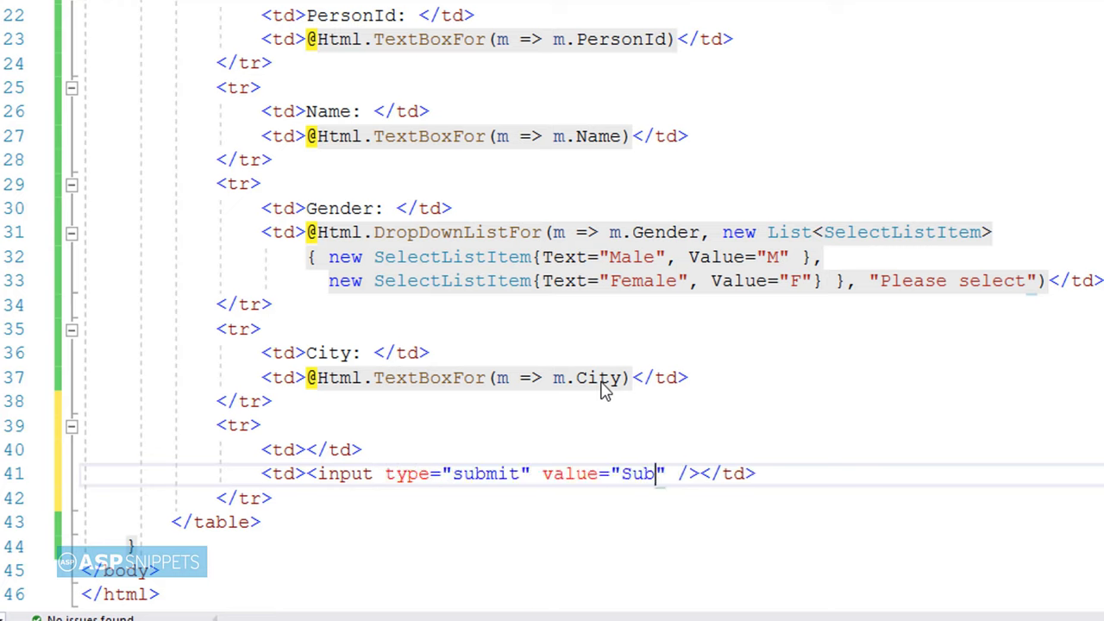
text(mit)
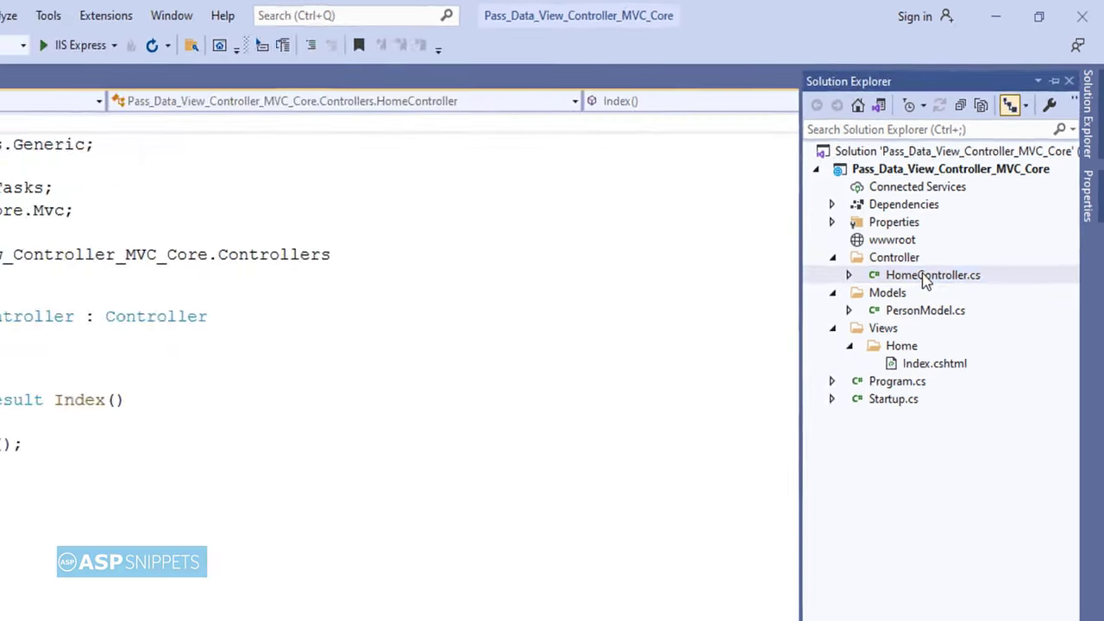
Step: In HomeController.cs, declare public IActionResult Index(PersonModel person)
double_click(932, 275)
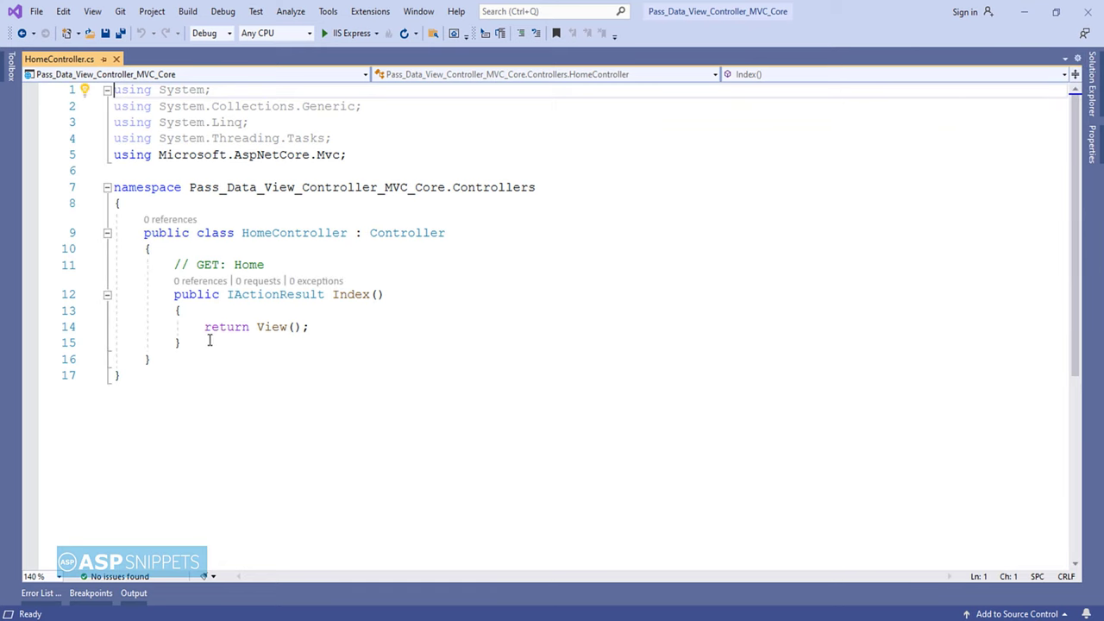
text(p)
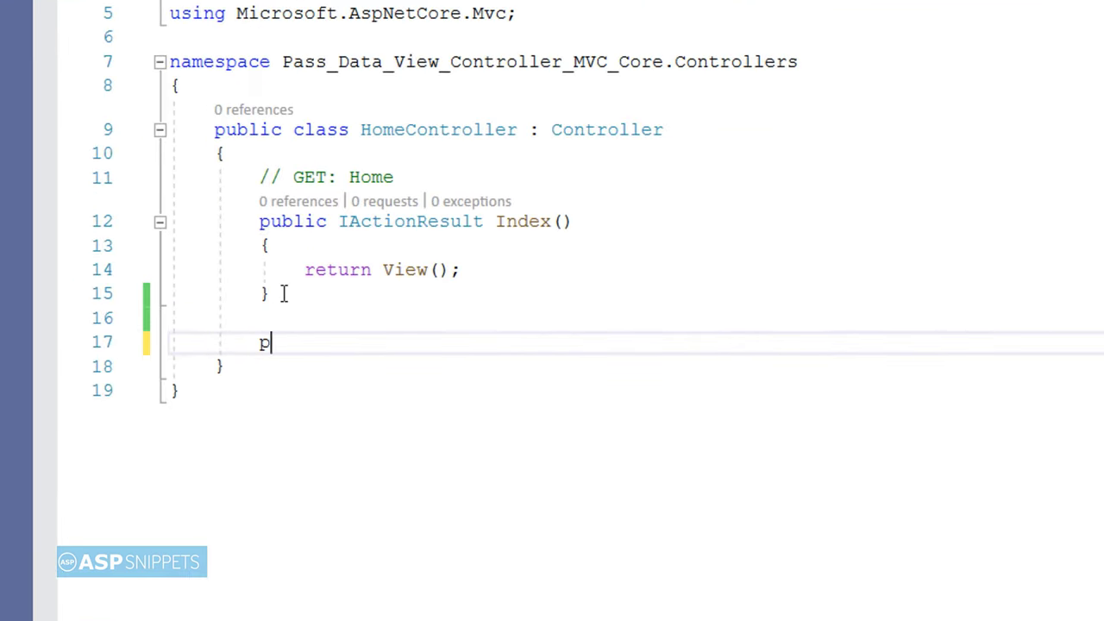
text(ublic IActionResult Index()
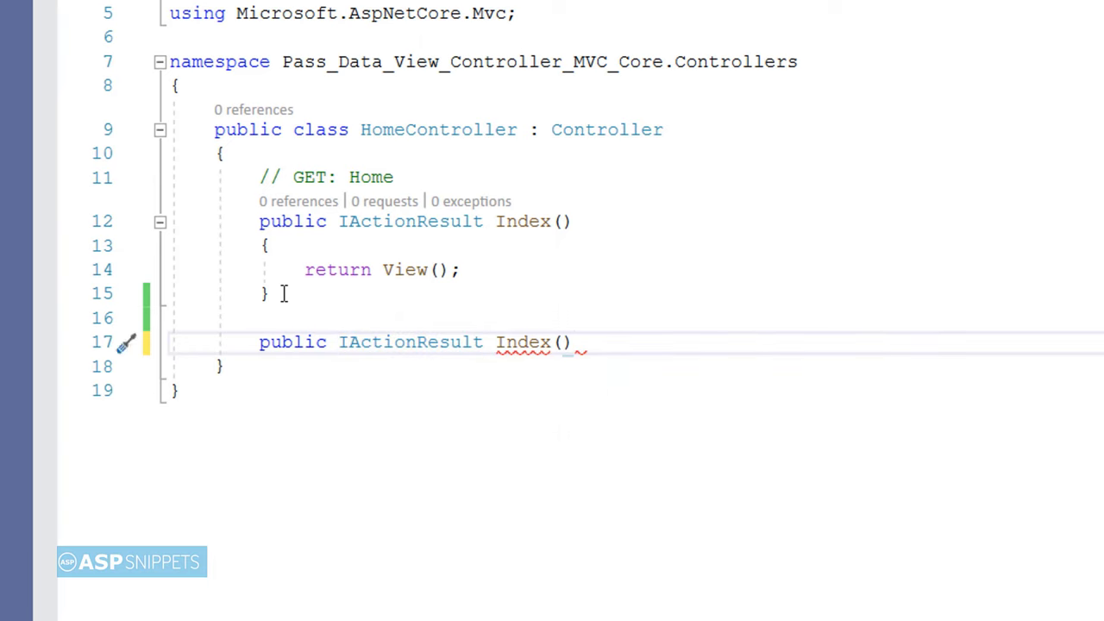
text(PersonModel person)
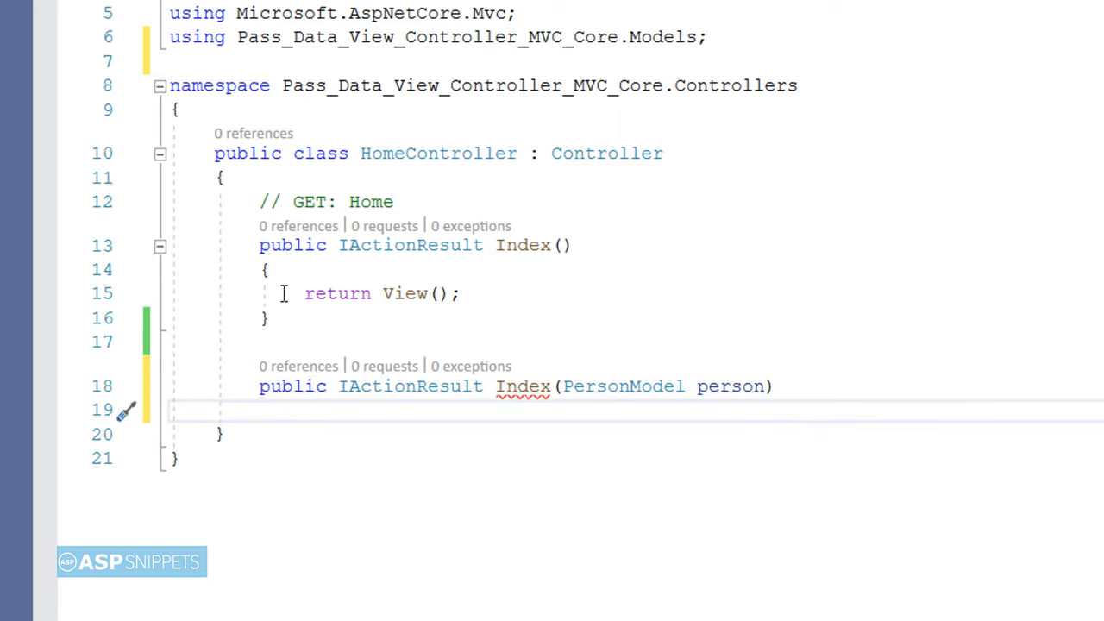
Step: Begin the action body with int personId read from person.PersonId
key(Enter)
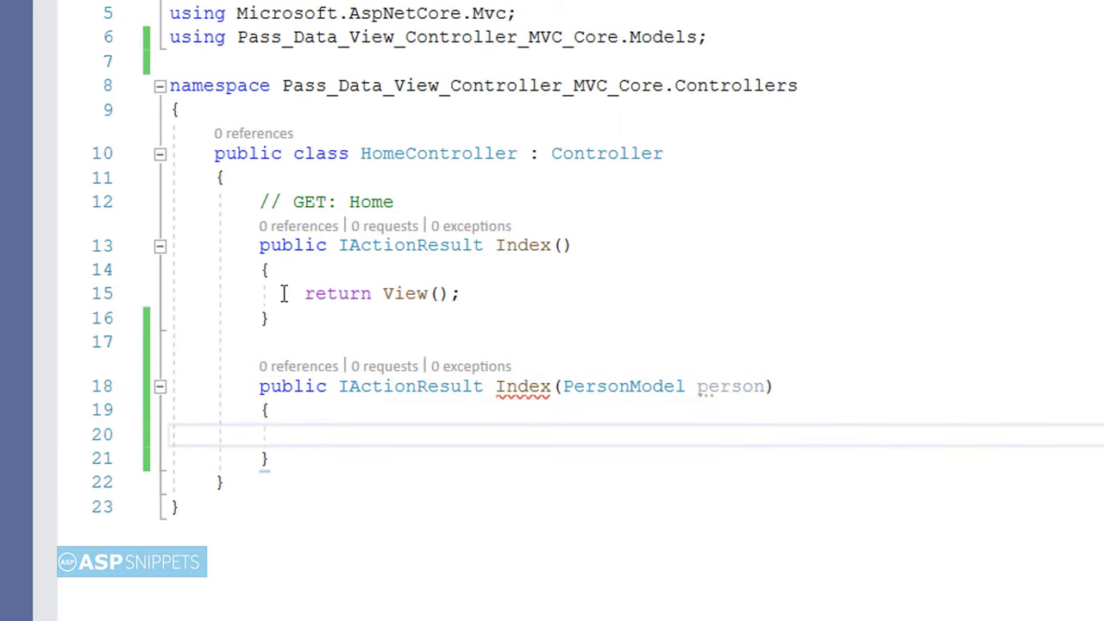
text(int)
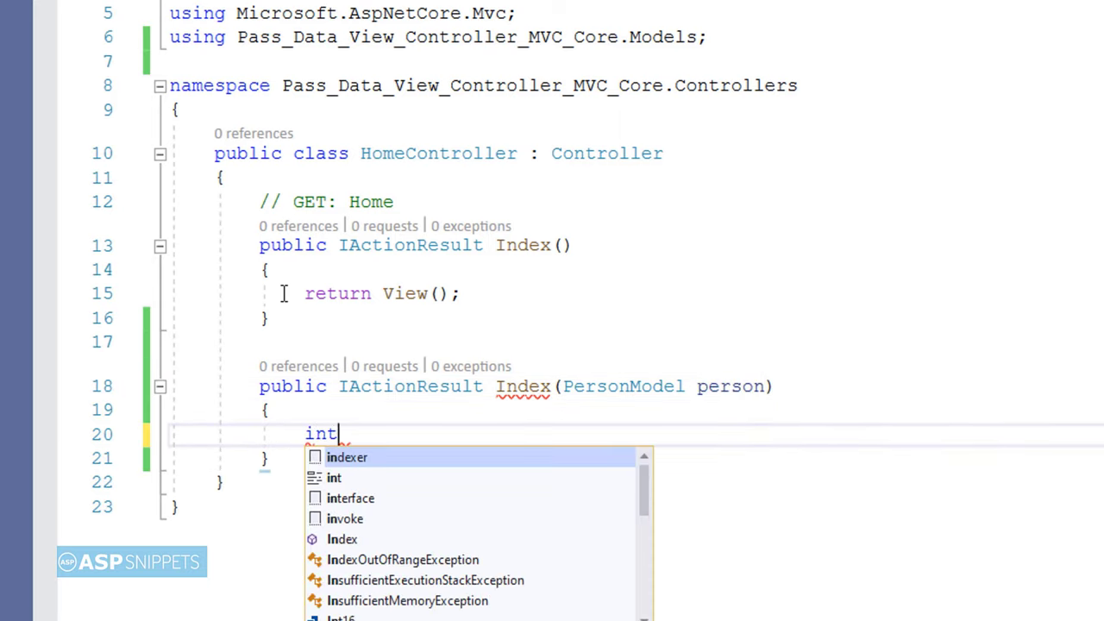
text(p)
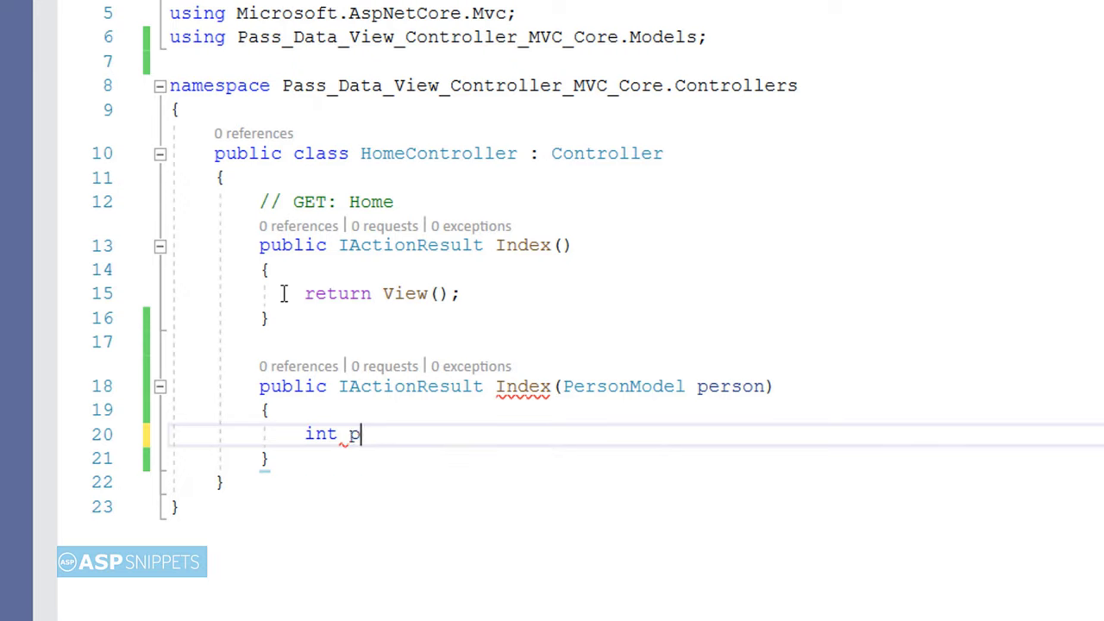
text(ersonId =)
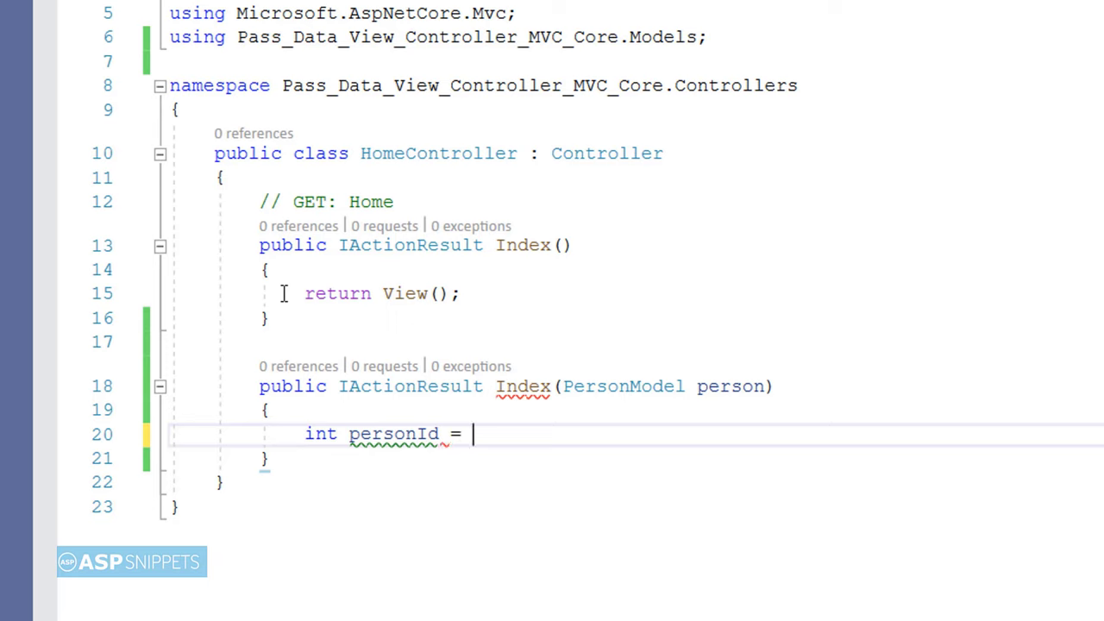
text(person.PersonId;)
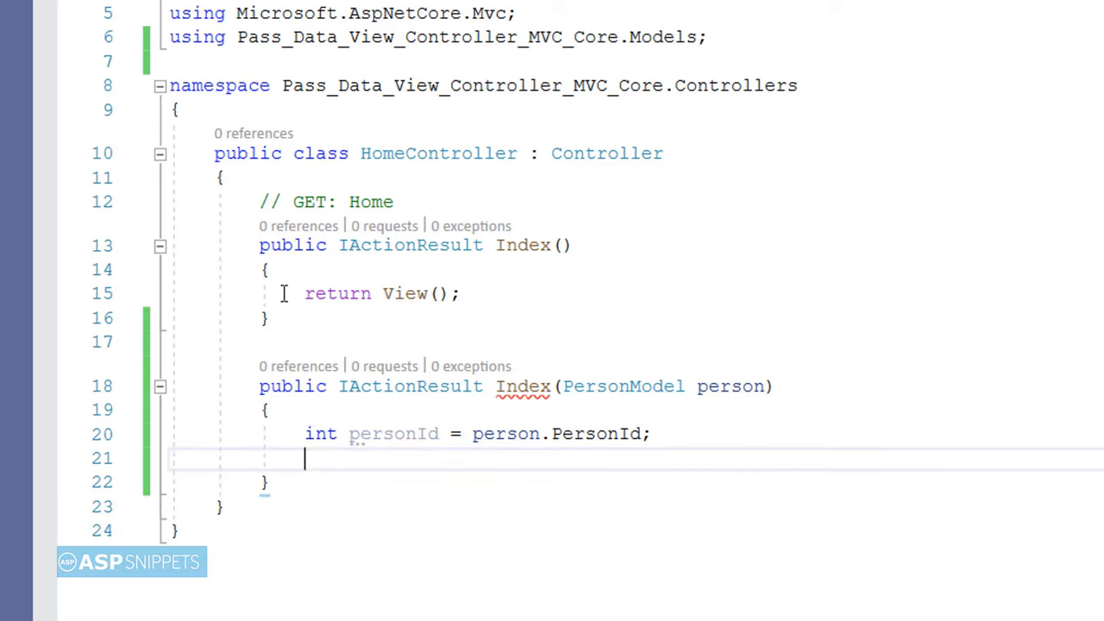
Step: Add string name = person.Name; and start string gender = person
text(string)
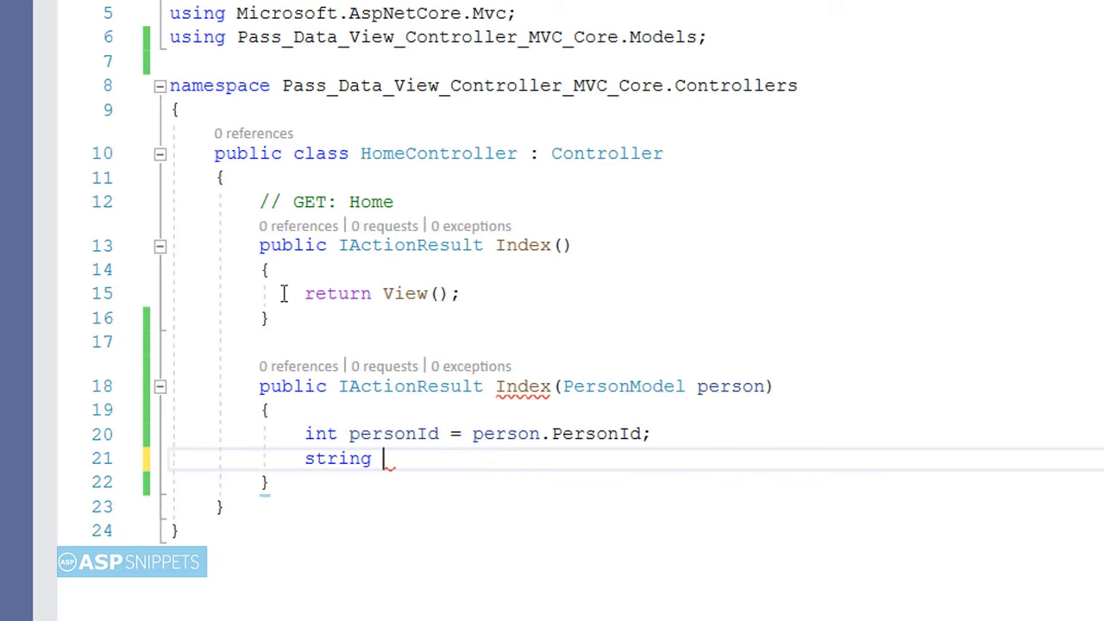
text(name)
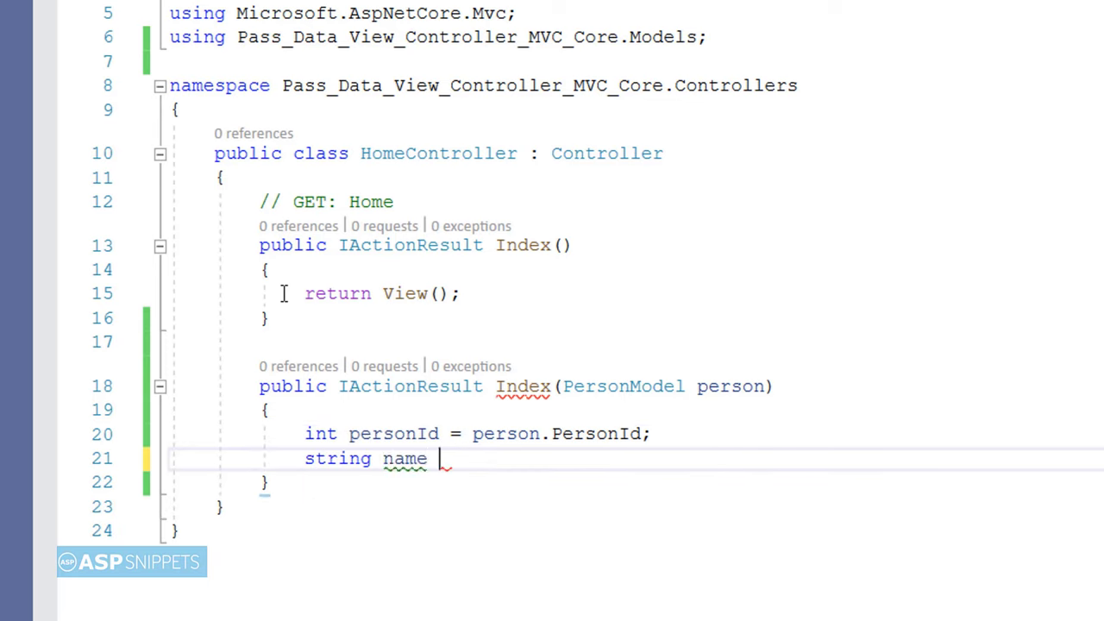
text(= person.Name)
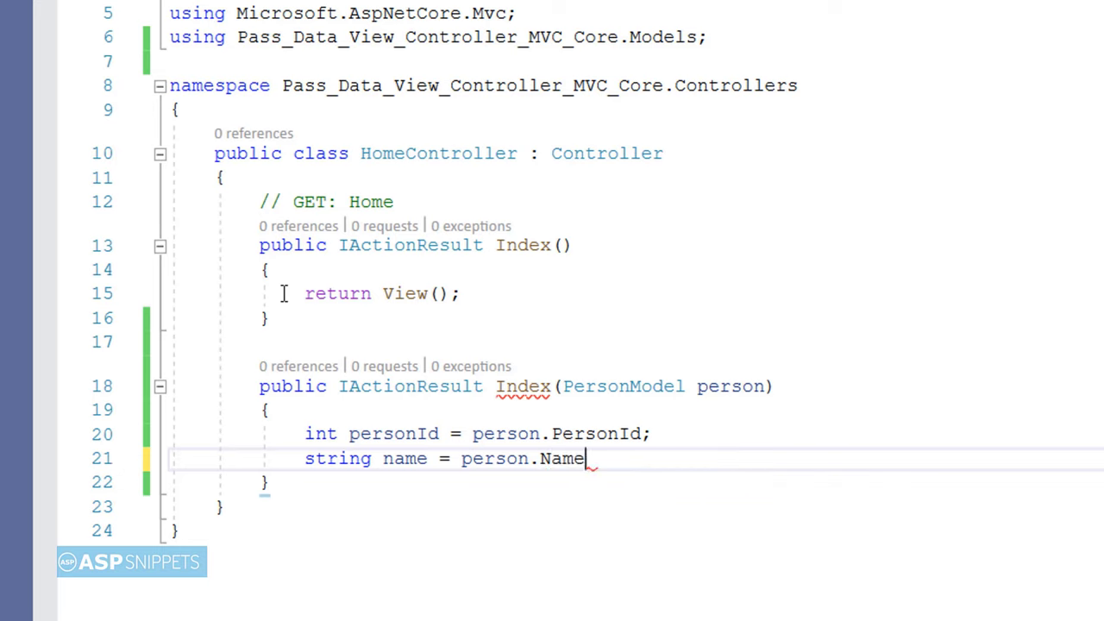
text(;)
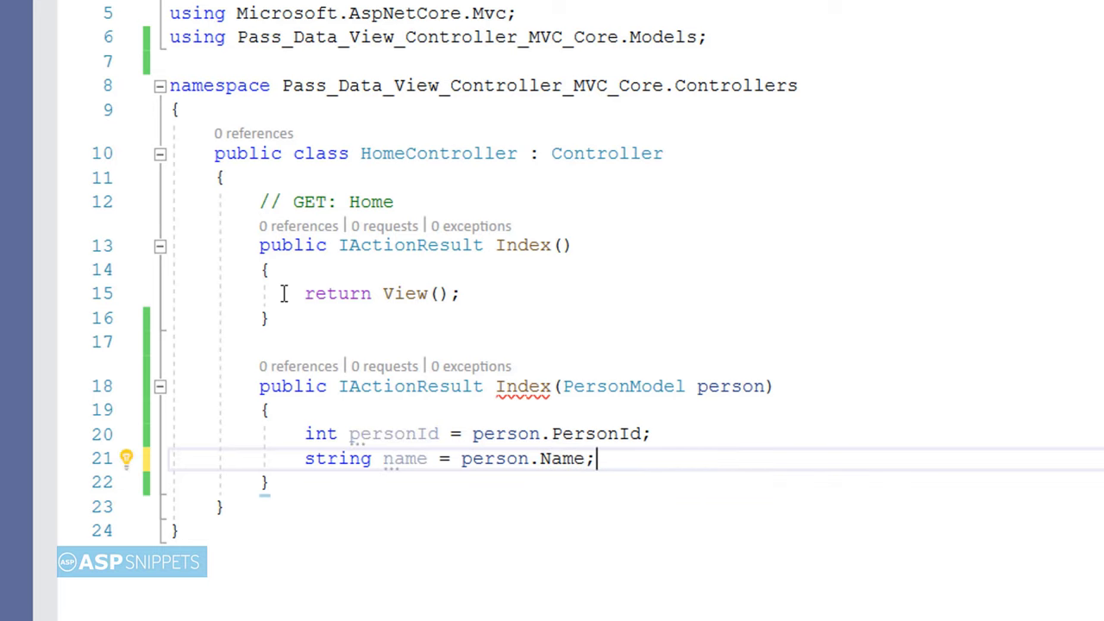
text(string g)
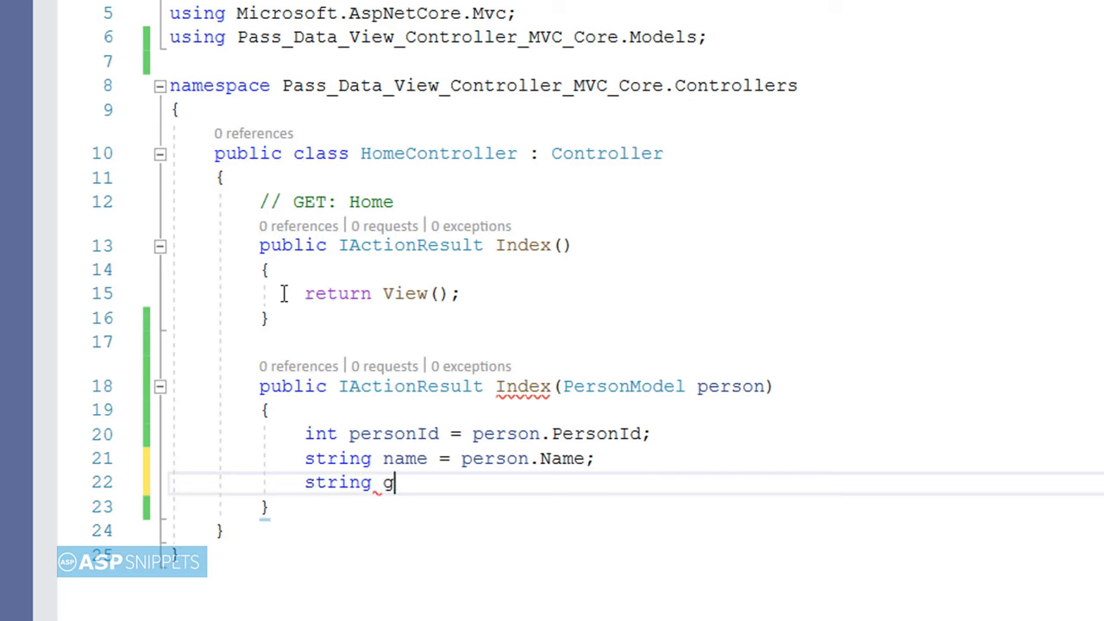
text(ender)
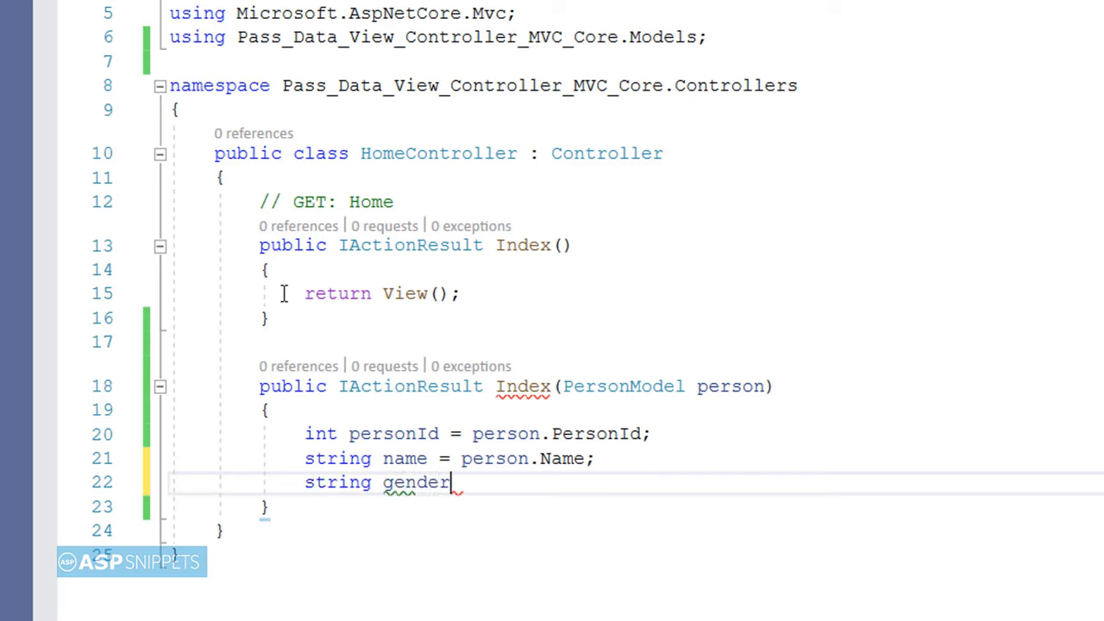
text(=)
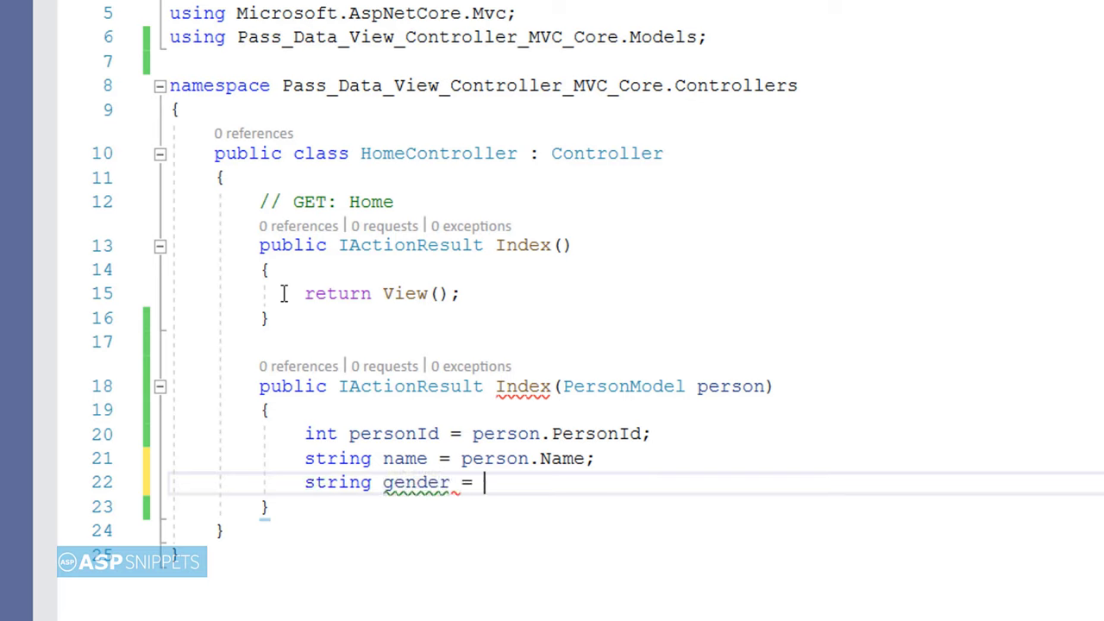
text(person.Gender;)
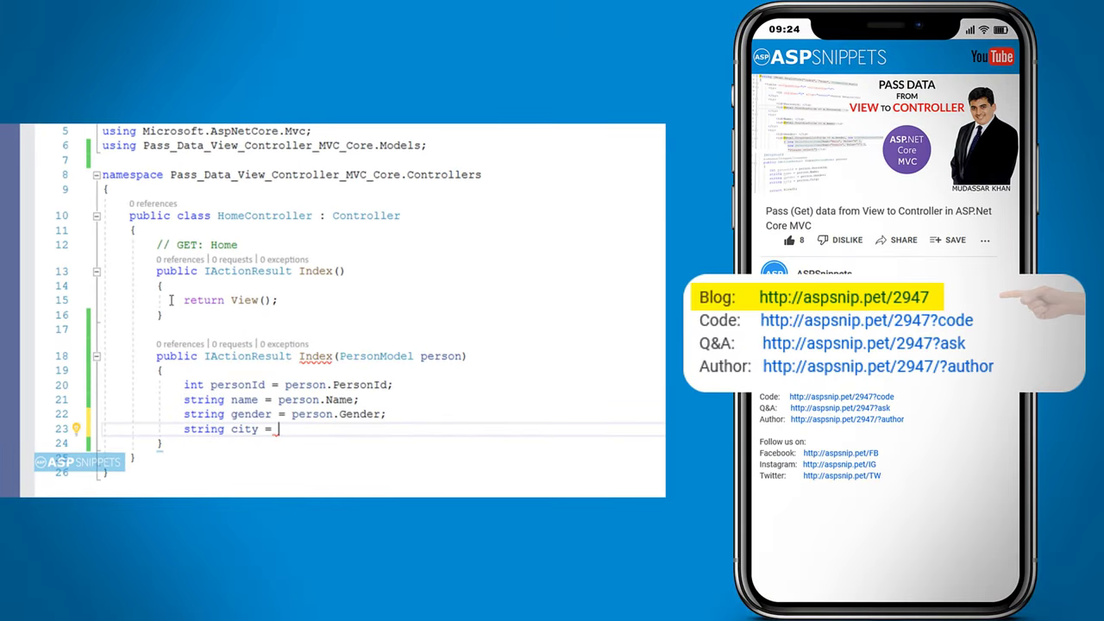
Step: Assign gender from person.Gender and city from person.City, starting the return
text(person.City;)
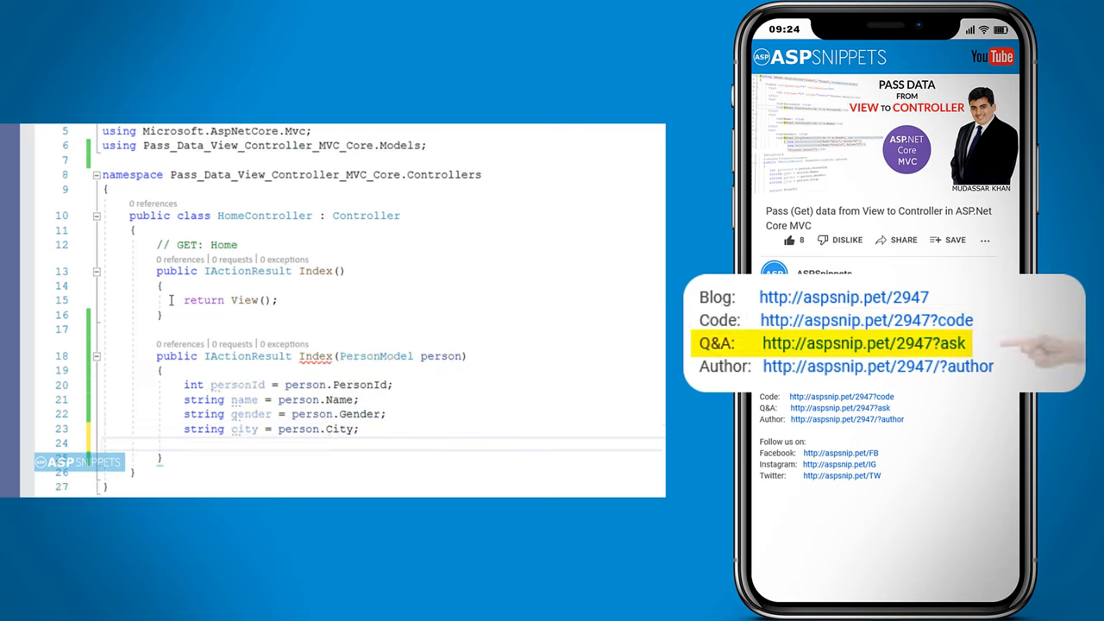
text(return View()
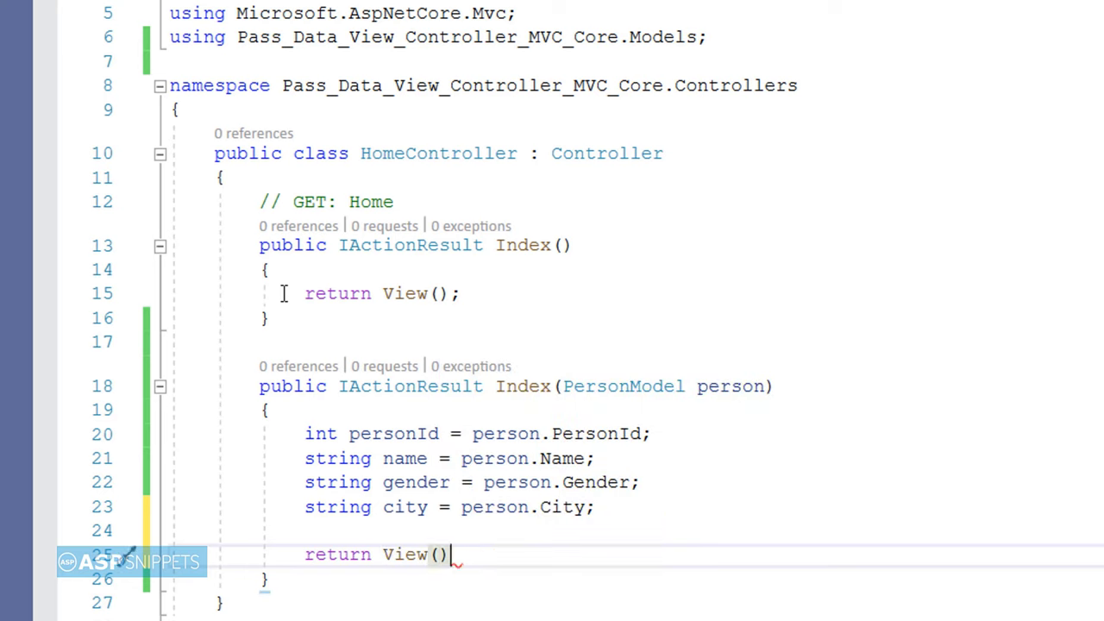
Step: Finish return View(); and mark the action with the [HttpPost] attribute
text(;)
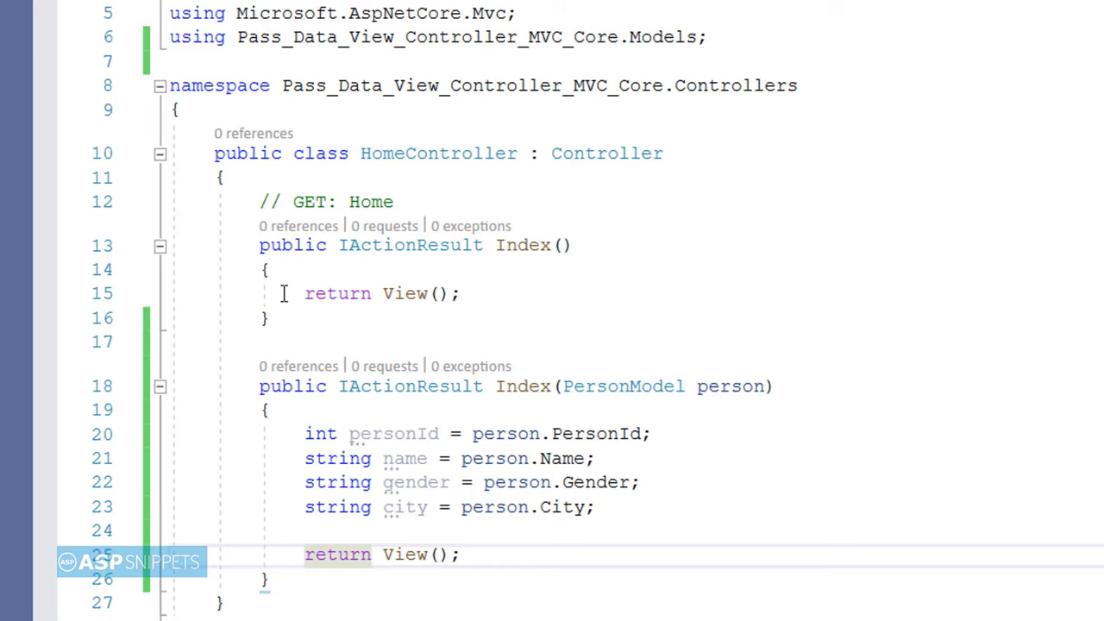
mouse_move(273, 373)
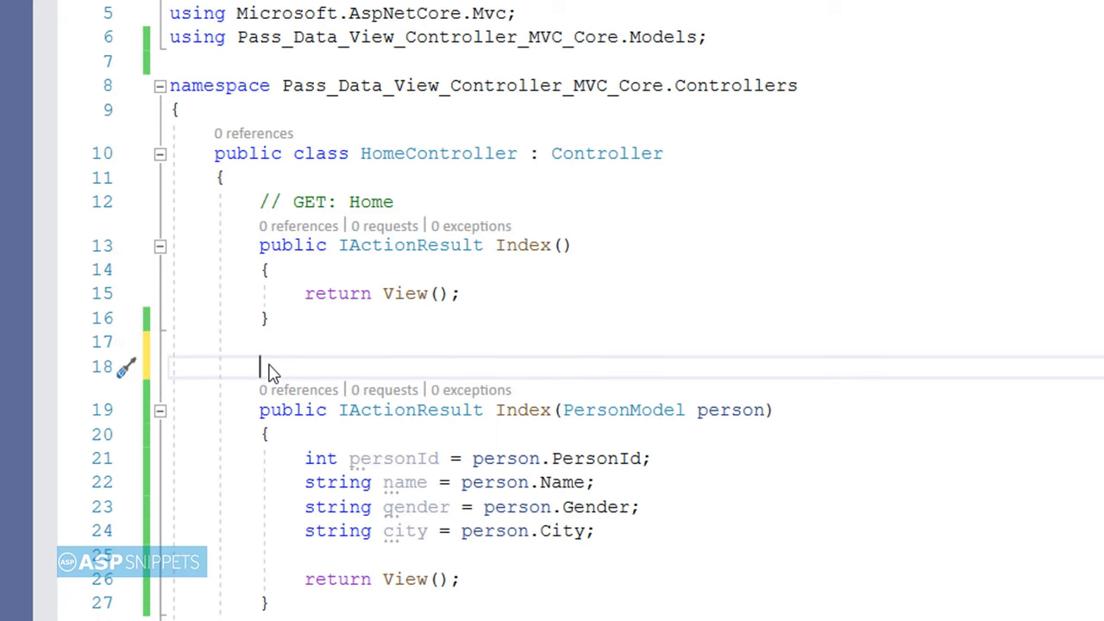
text([httppo])
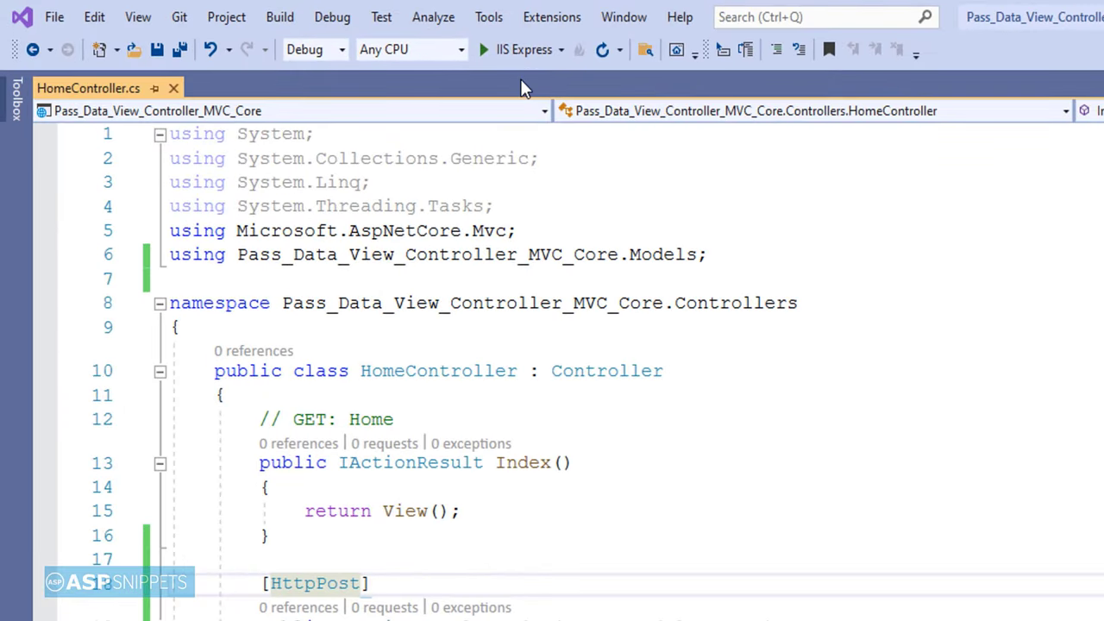
Step: Launch the app with IIS Express to show the Person Details form
click(518, 49)
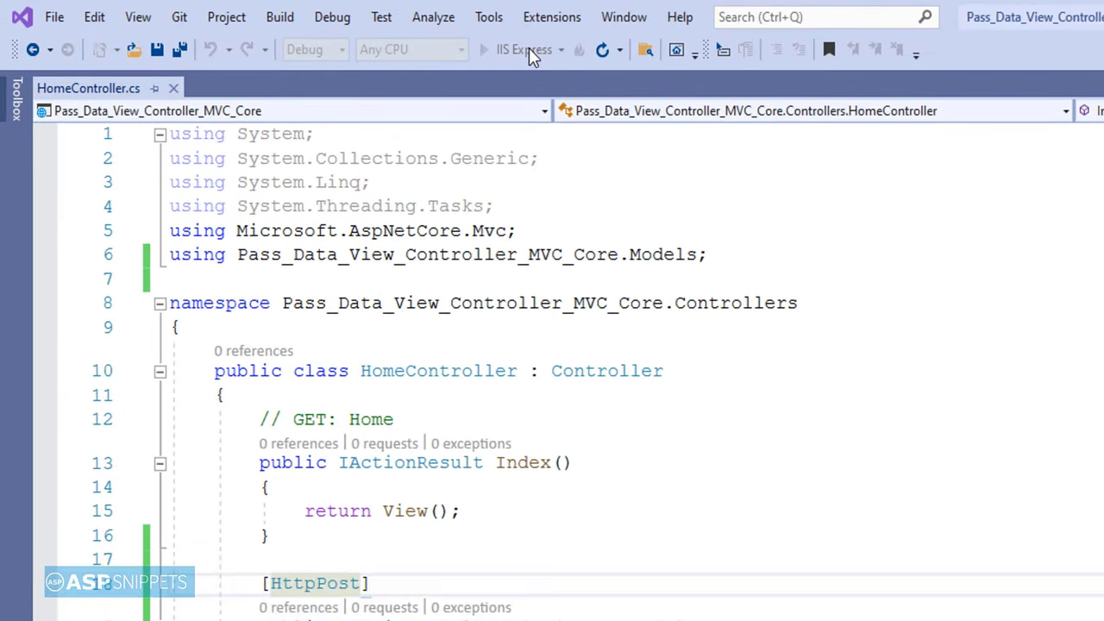
click(485, 49)
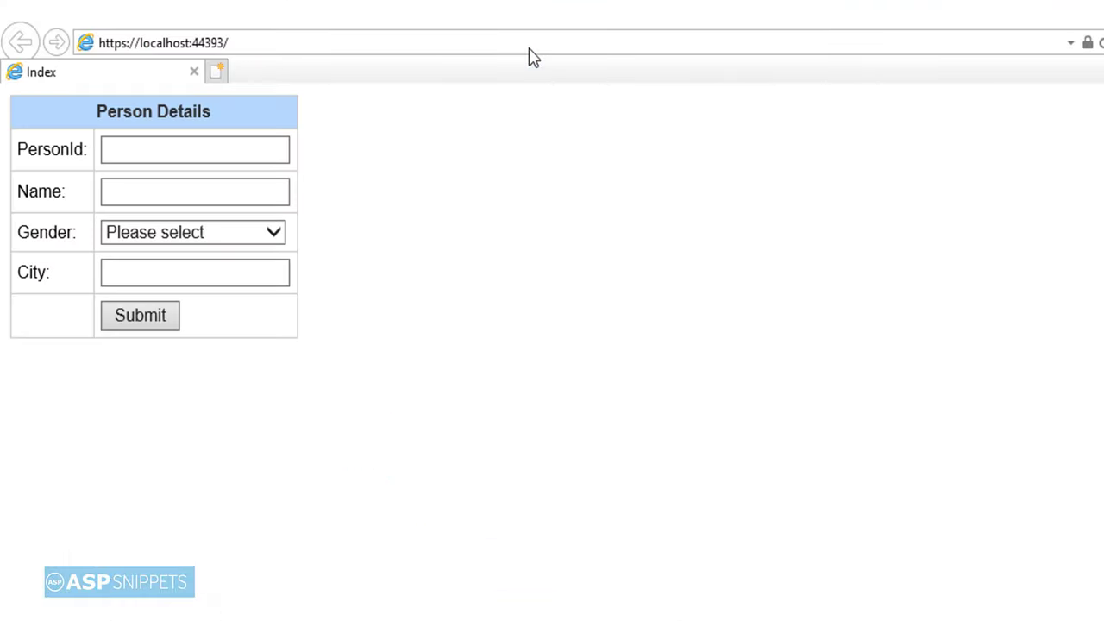
click(195, 148)
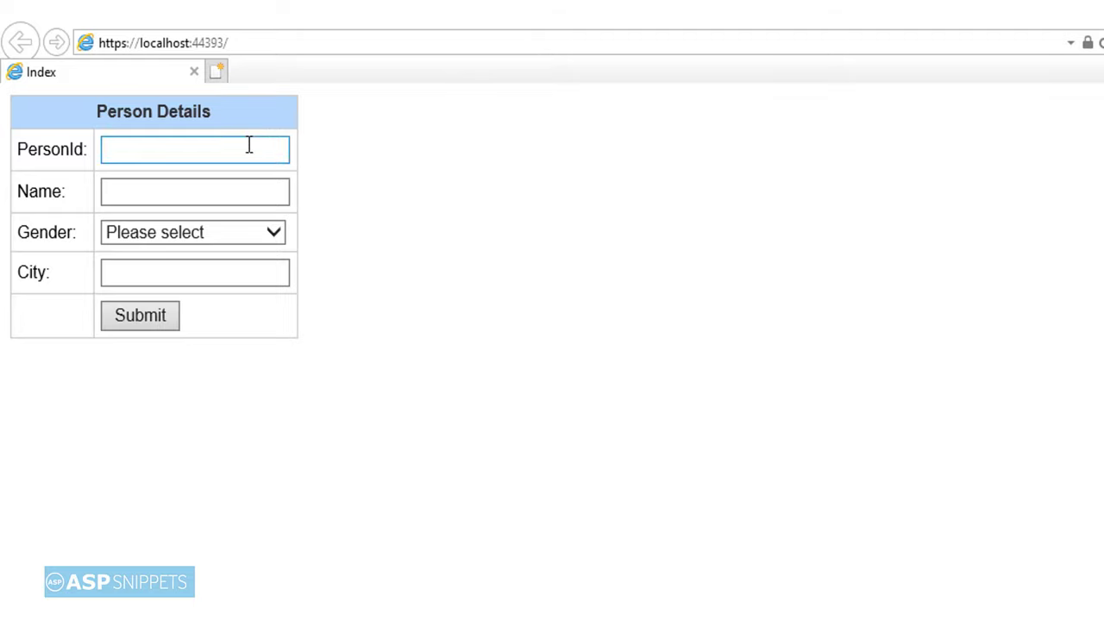
text(1)
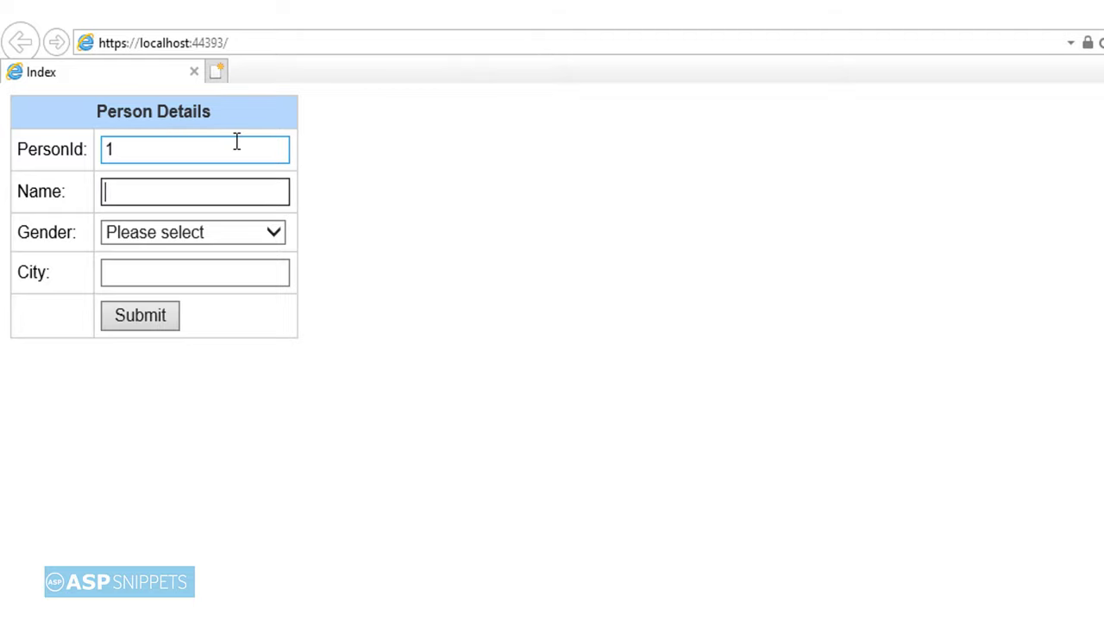
text(Mudassar)
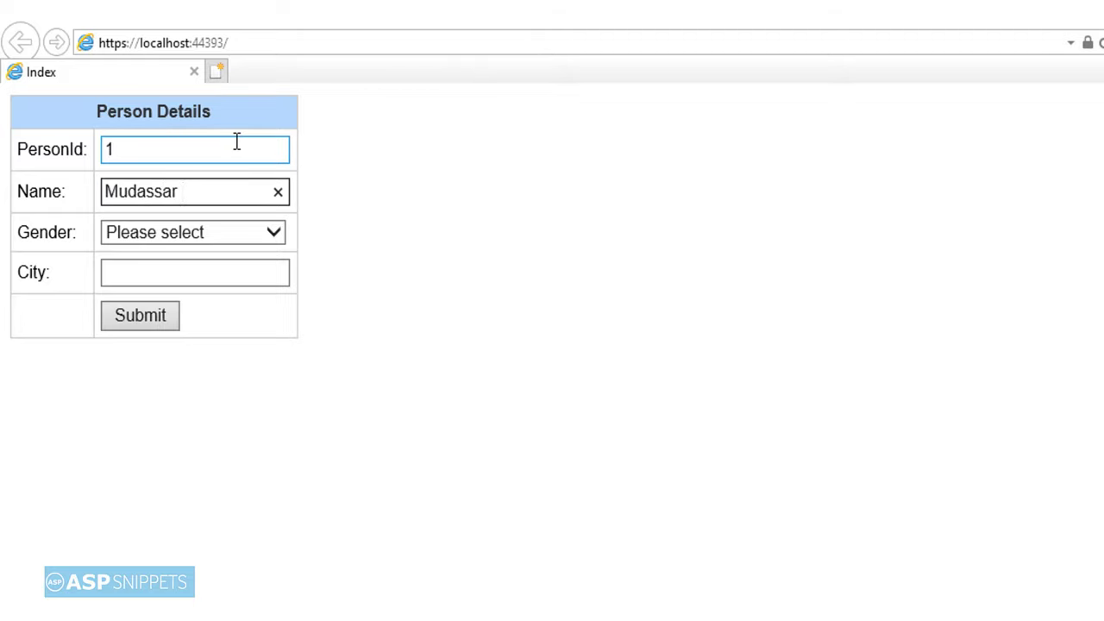
click(193, 231)
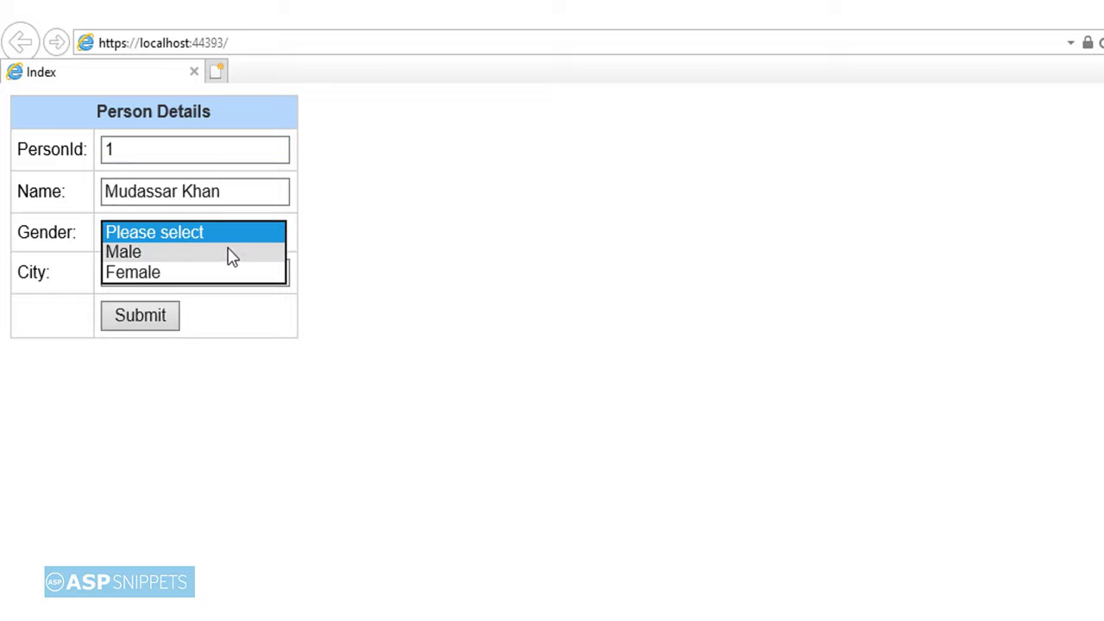
click(124, 252)
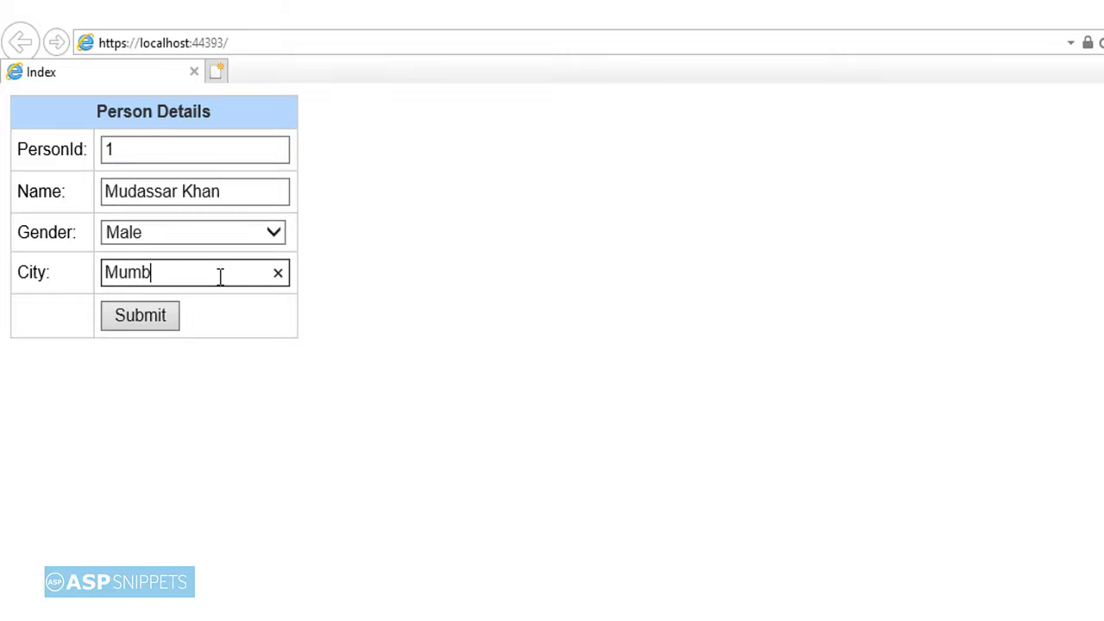
click(140, 314)
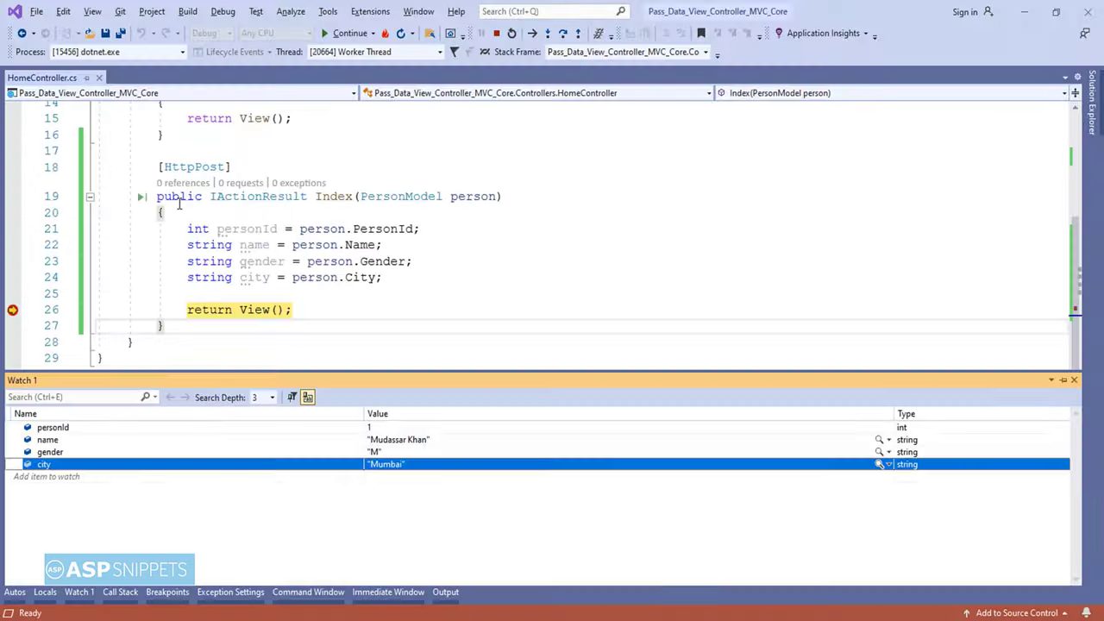